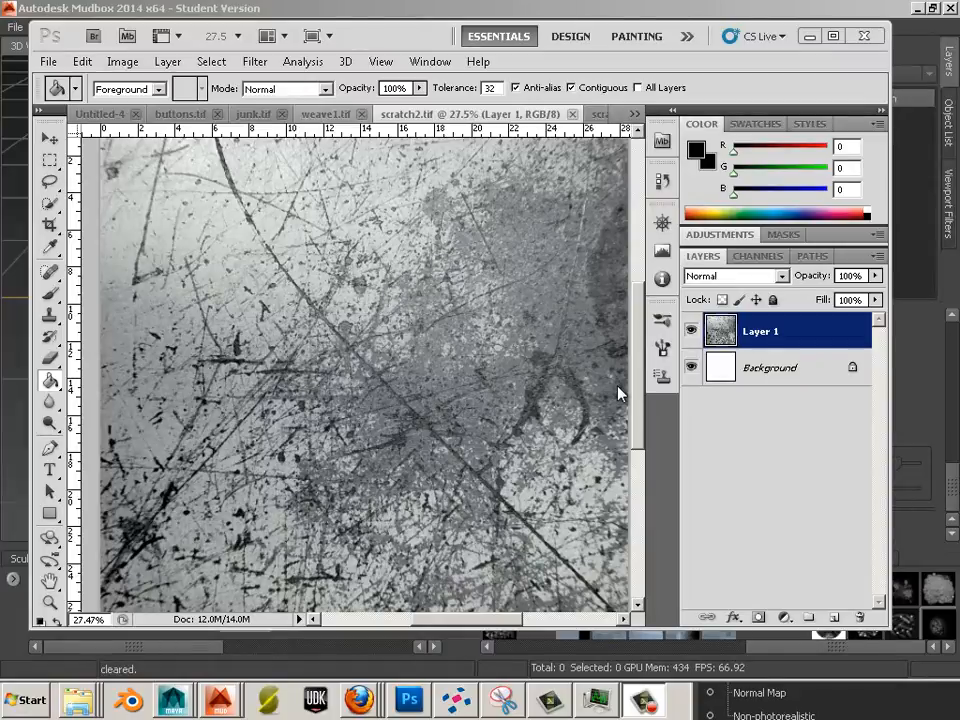
# Check the scratch image's pixel dimensions and close Image Size without resizing.
pyautogui.click(122, 61)
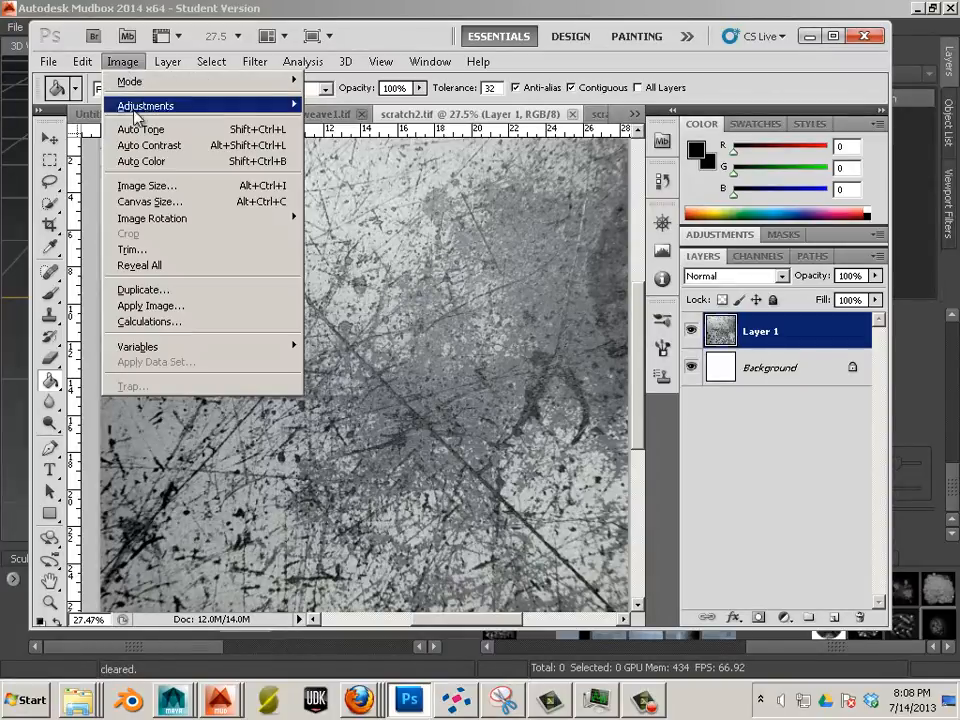
pyautogui.click(146, 185)
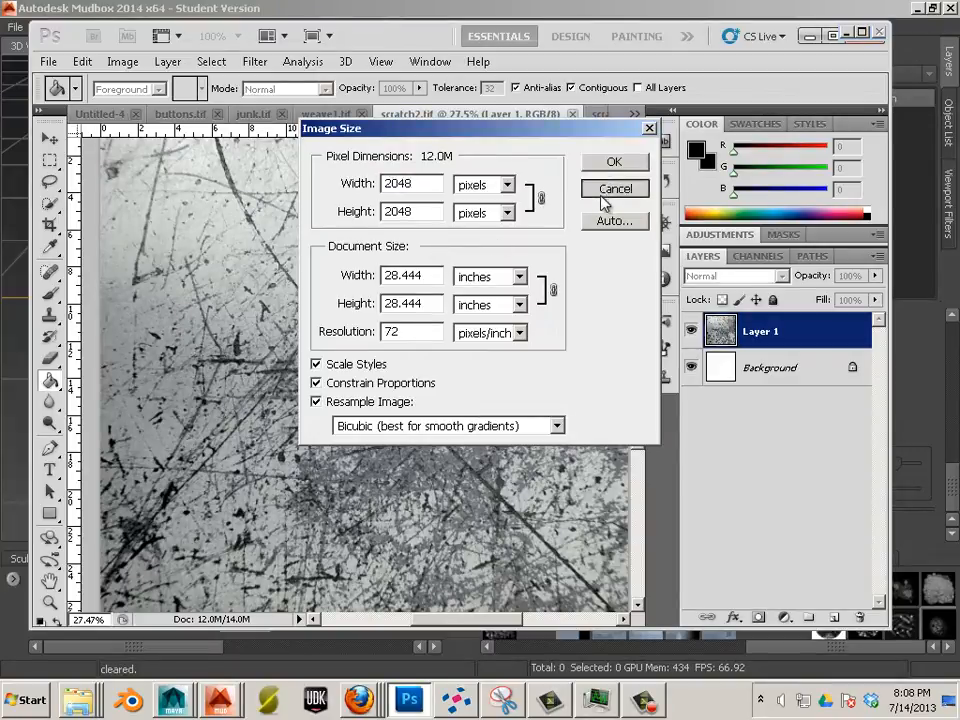
pyautogui.click(615, 188)
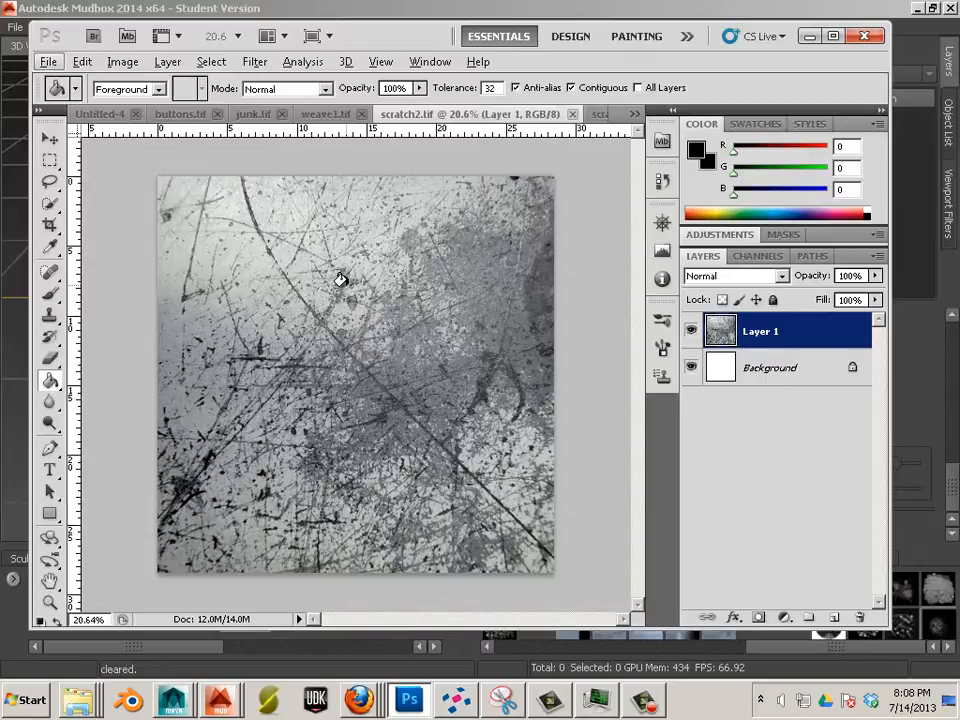
# Apply Levels with black input 15 and white input 229.
pyautogui.click(167, 61)
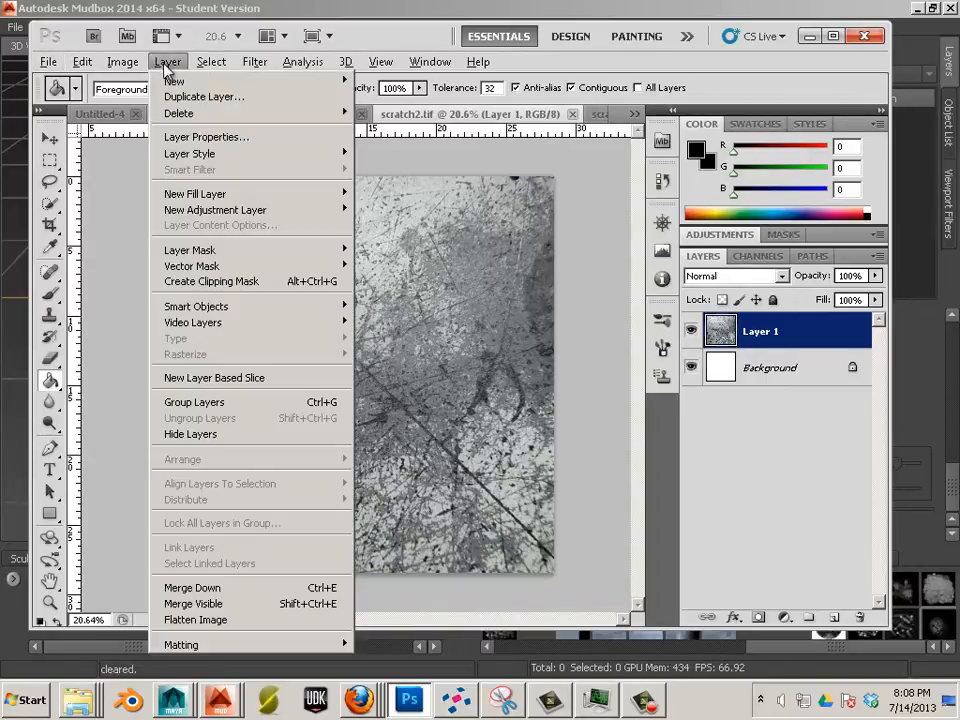
pyautogui.click(122, 61)
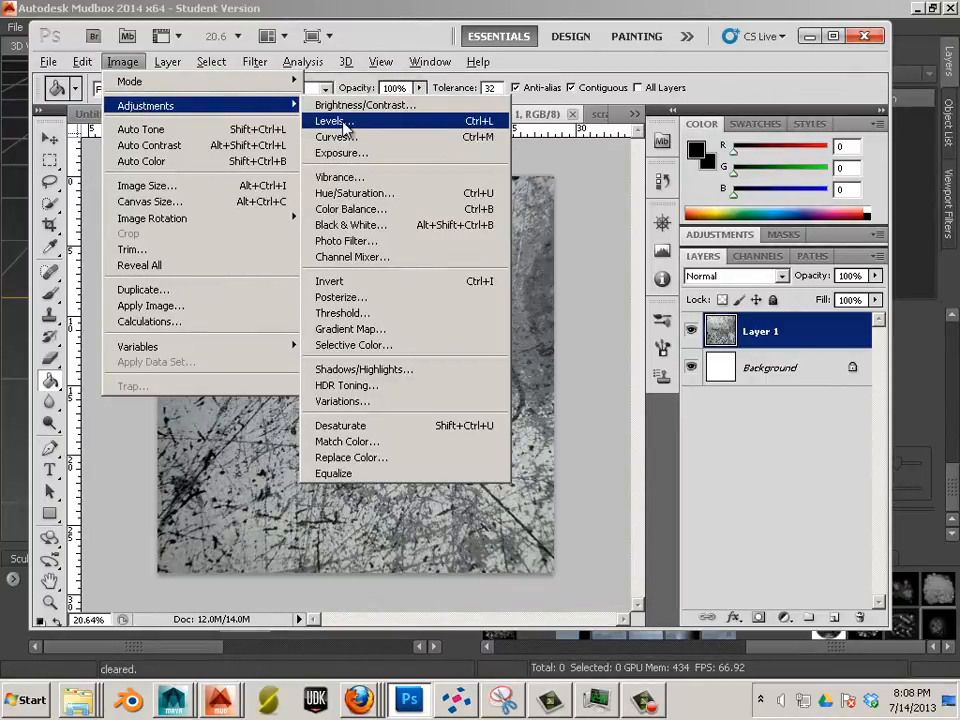
pyautogui.click(330, 121)
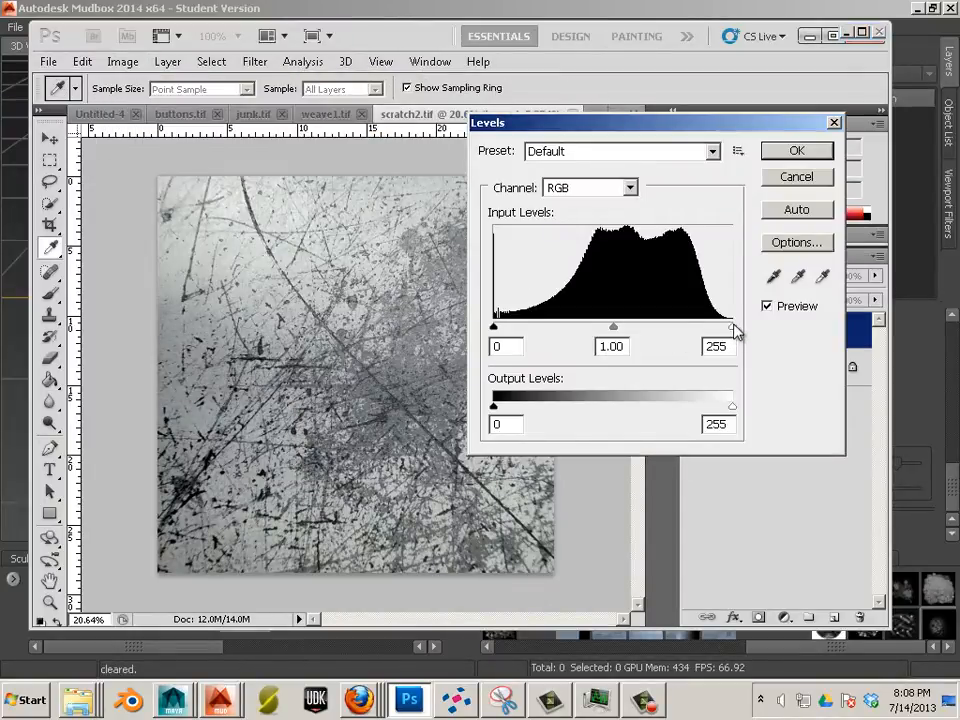
pyautogui.moveTo(733, 326); pyautogui.dragTo(709, 326)
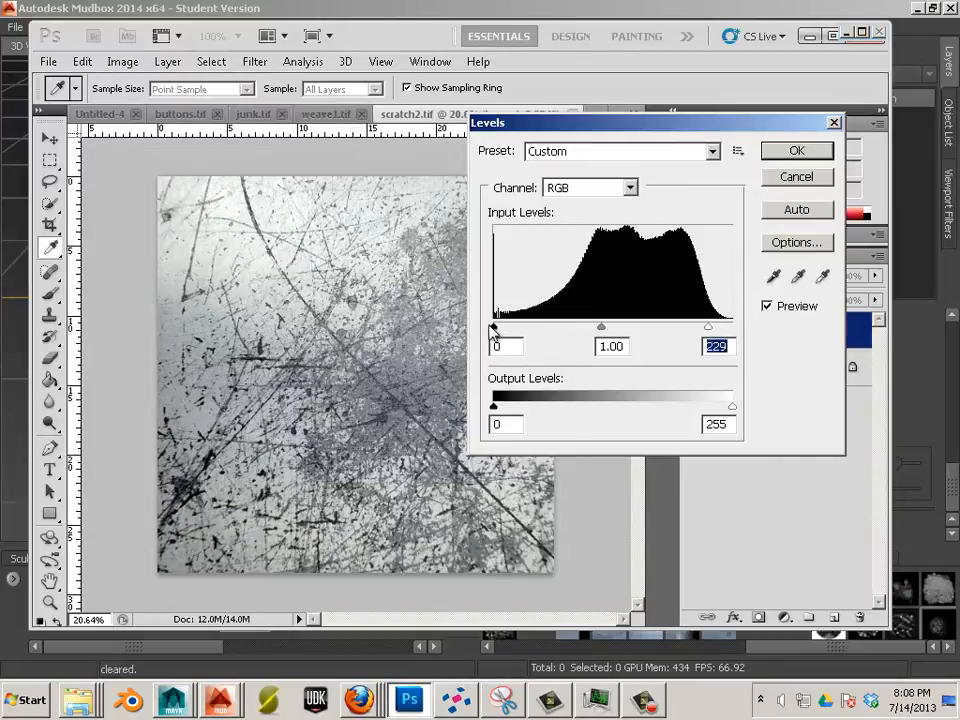
pyautogui.moveTo(492, 327); pyautogui.dragTo(510, 327)
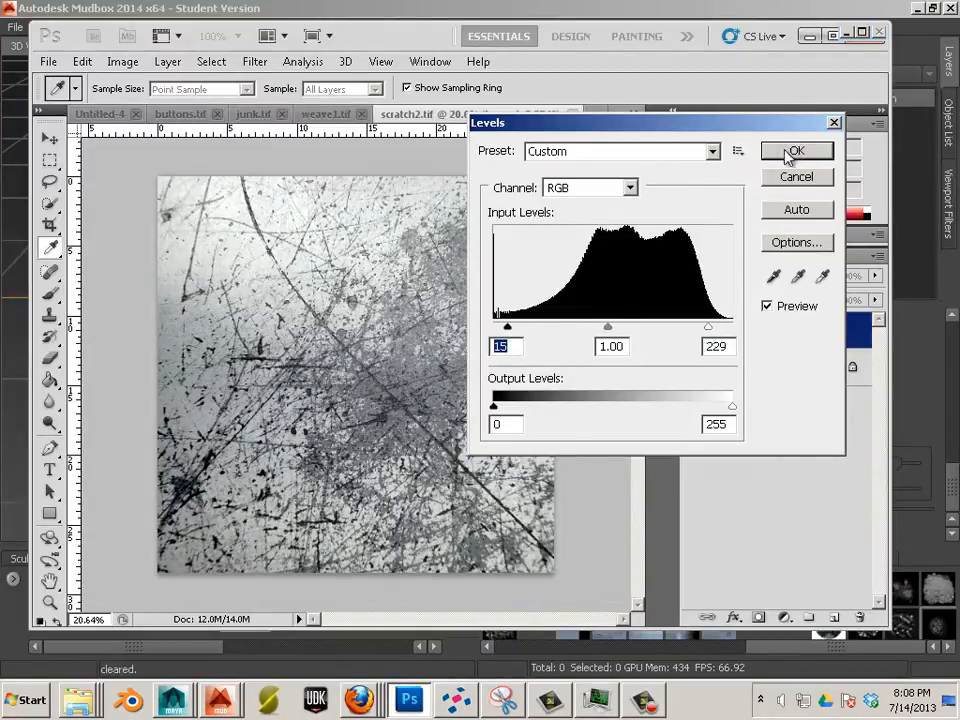
pyautogui.click(796, 151)
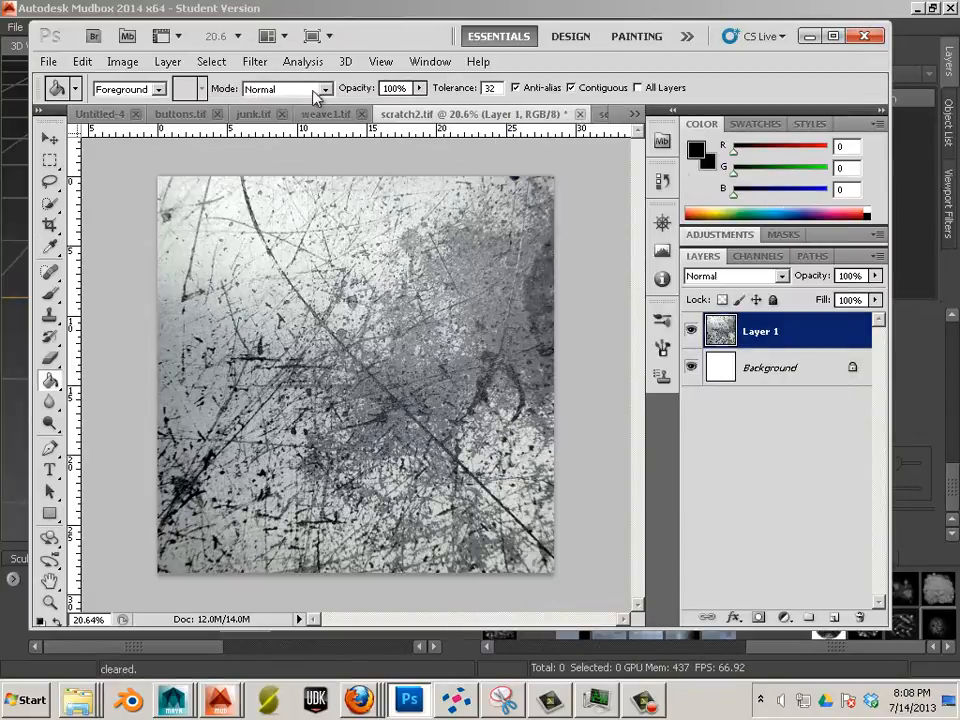
# Apply Smart Sharpen with a 0.7 px radius and about 31% amount.
pyautogui.click(254, 61)
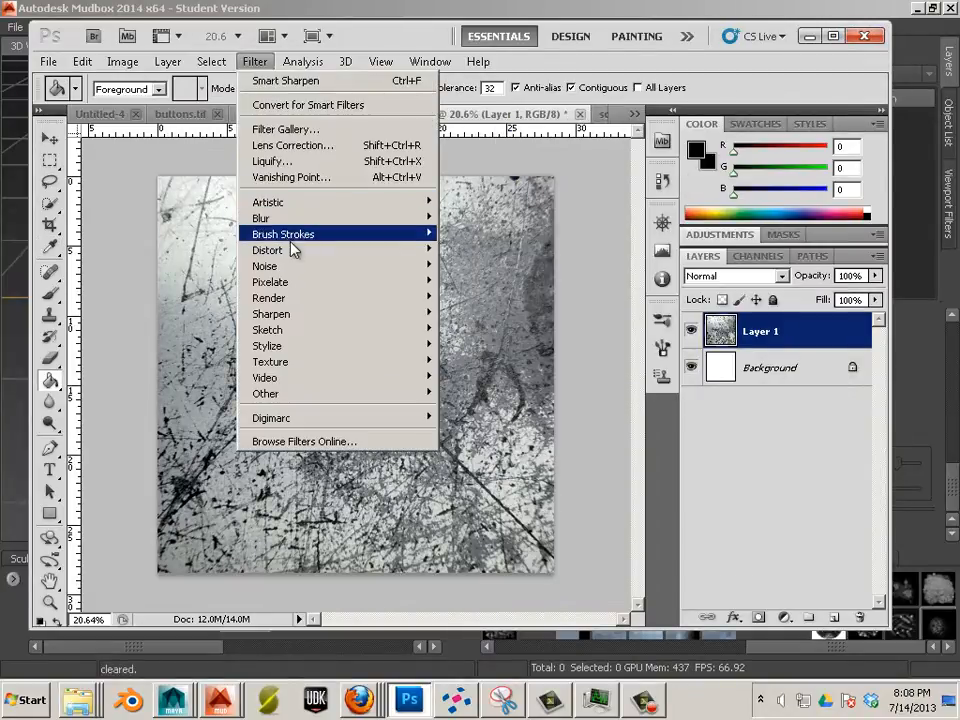
pyautogui.moveTo(270, 313)
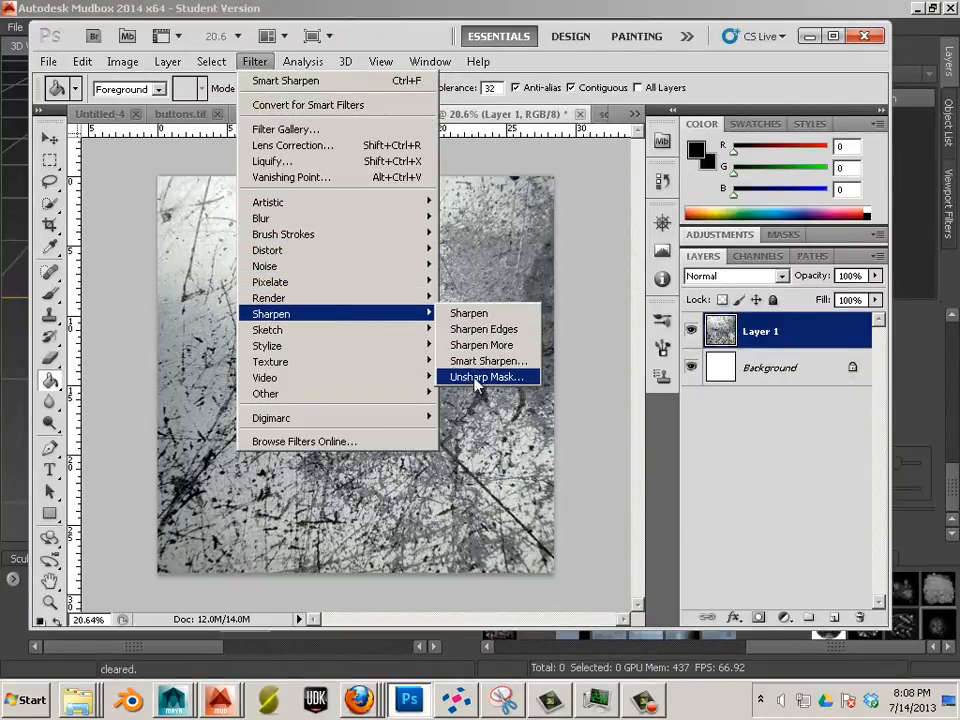
pyautogui.click(488, 361)
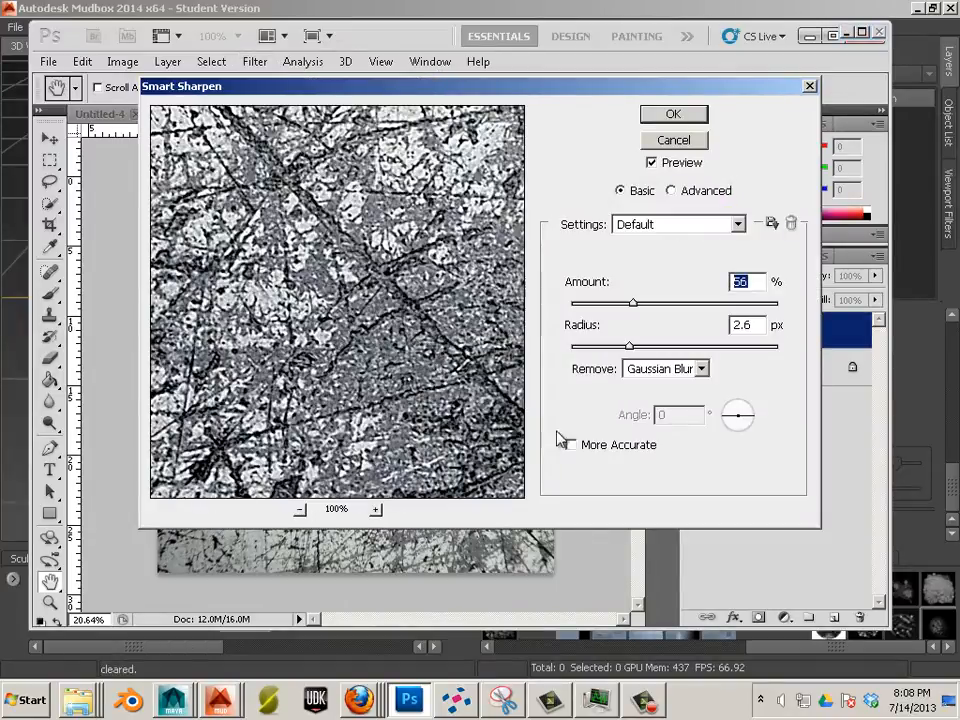
pyautogui.moveTo(632, 303); pyautogui.dragTo(605, 303)
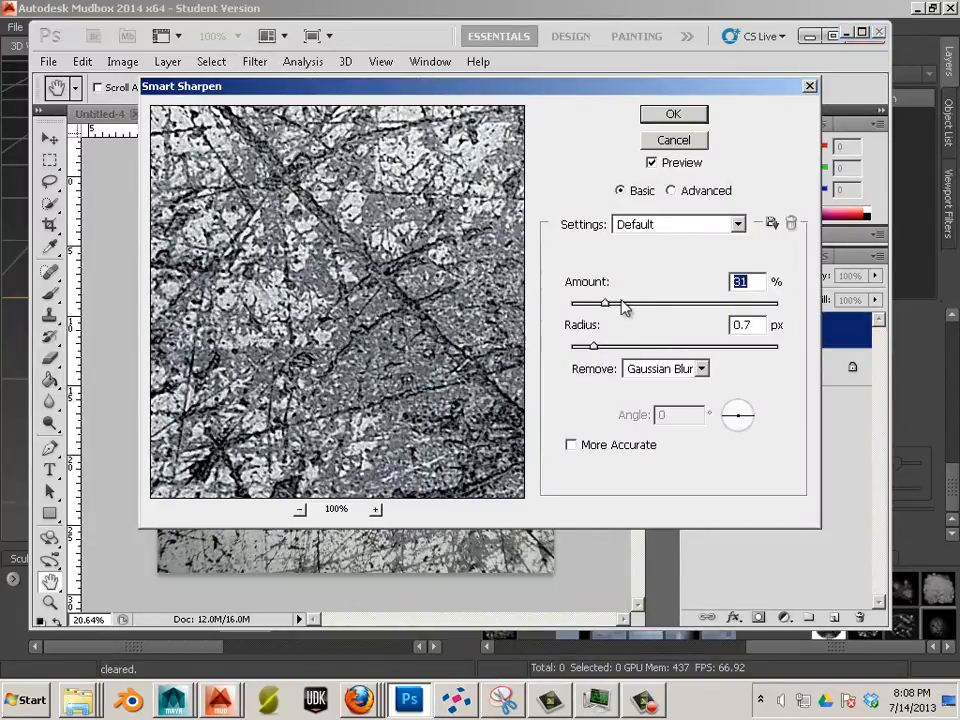
pyautogui.moveTo(611, 345); pyautogui.dragTo(583, 345)
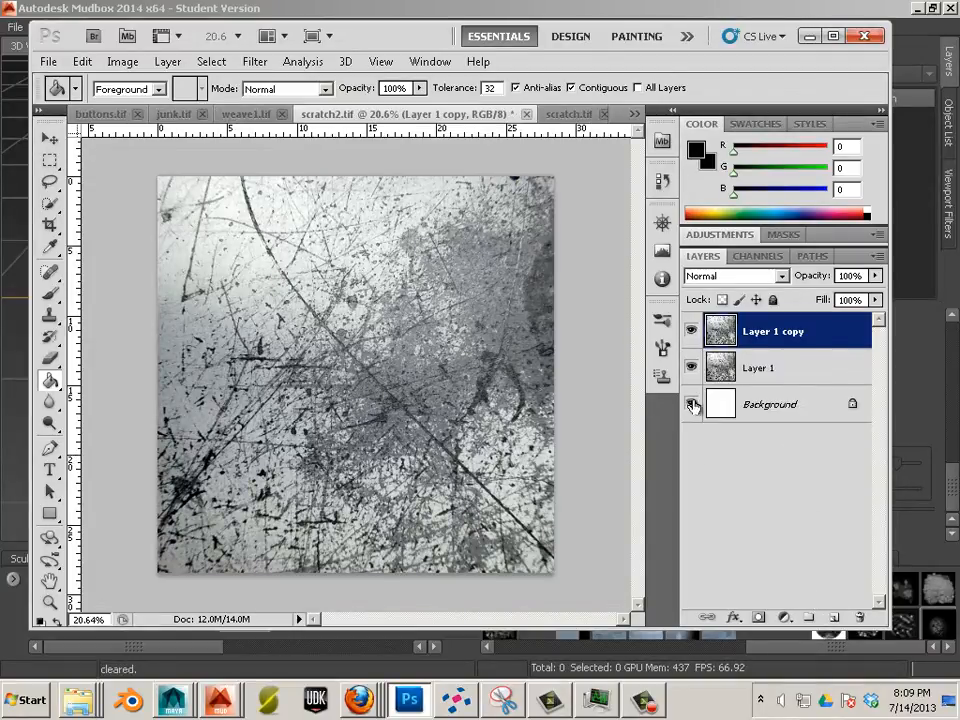
# Hide Layer 1 and select the Eraser tool with a brush tip.
pyautogui.click(690, 367)
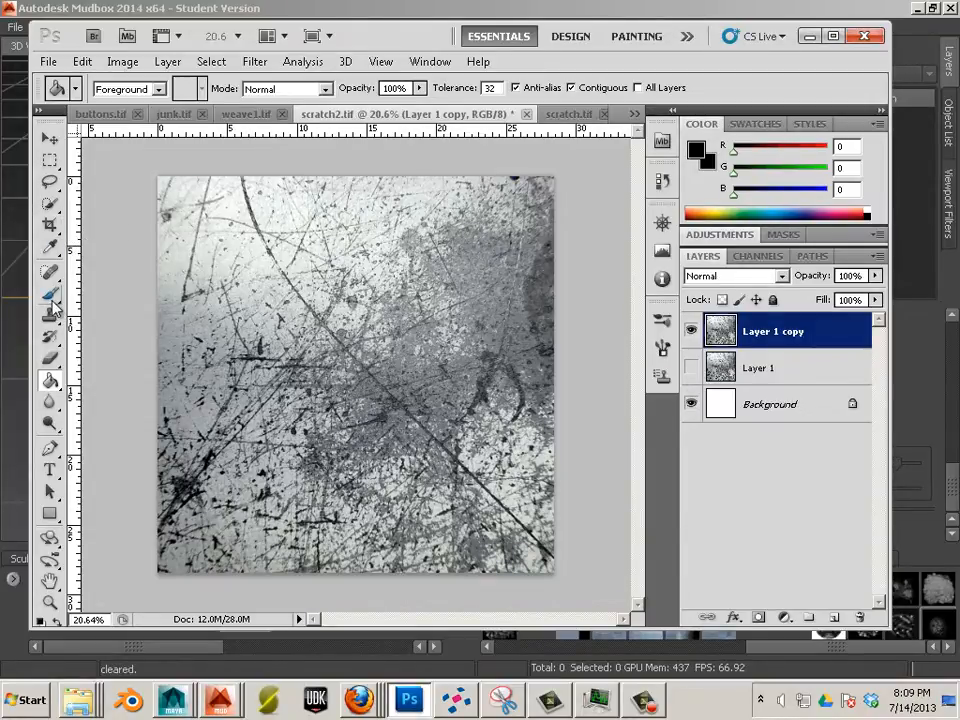
pyautogui.click(50, 310)
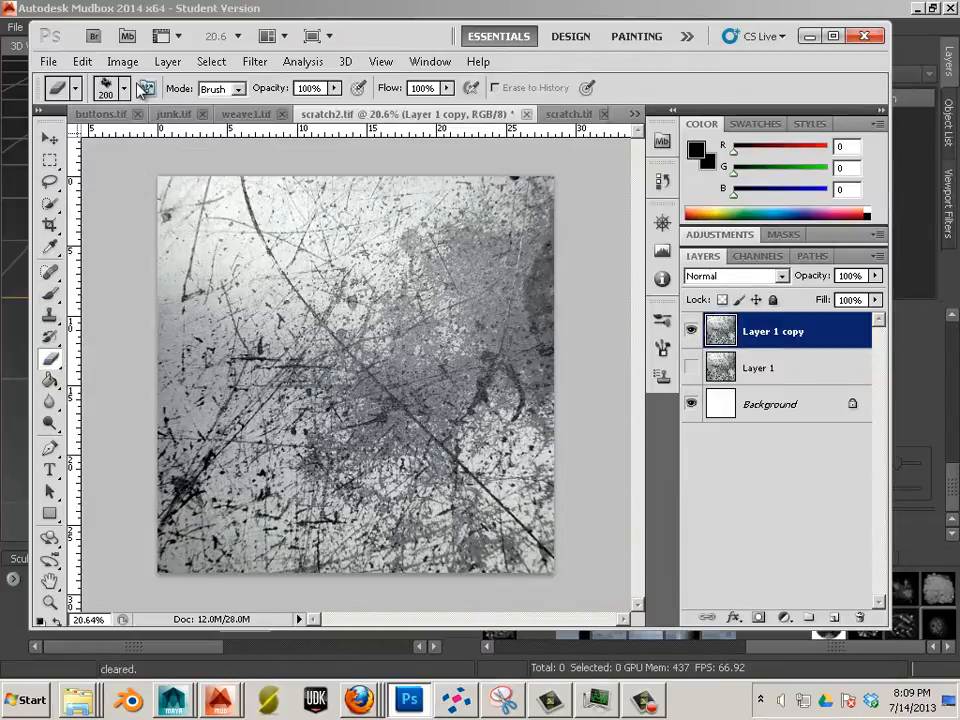
pyautogui.click(124, 87)
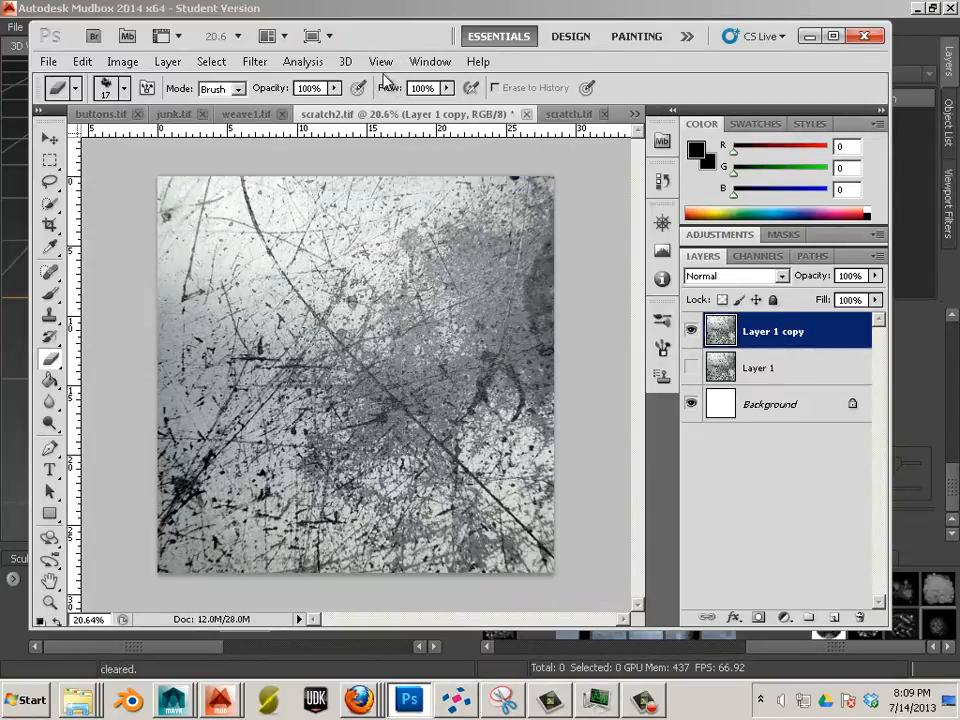
pyautogui.moveTo(429, 61)
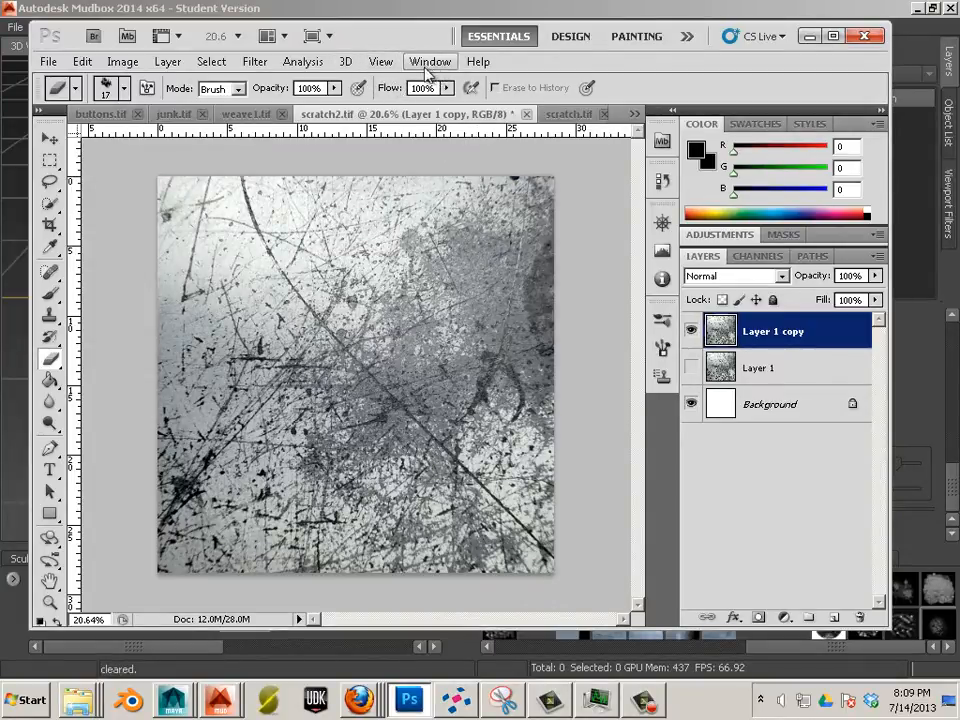
# Set Shape Dynamics Size Jitter Control to Off in the Brushes panel.
pyautogui.click(430, 61)
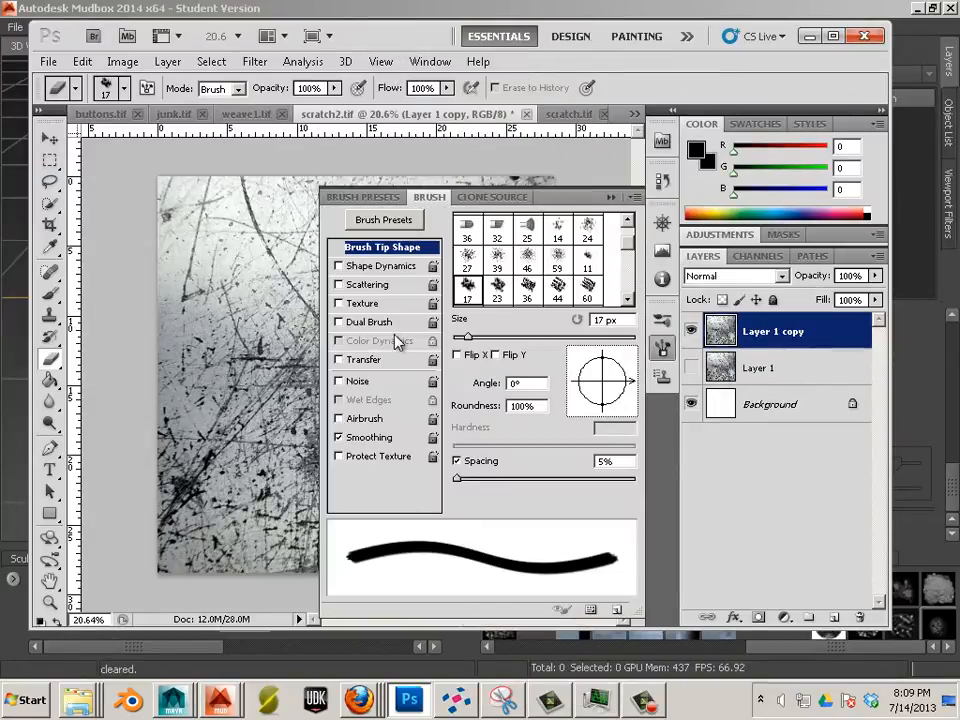
pyautogui.click(380, 265)
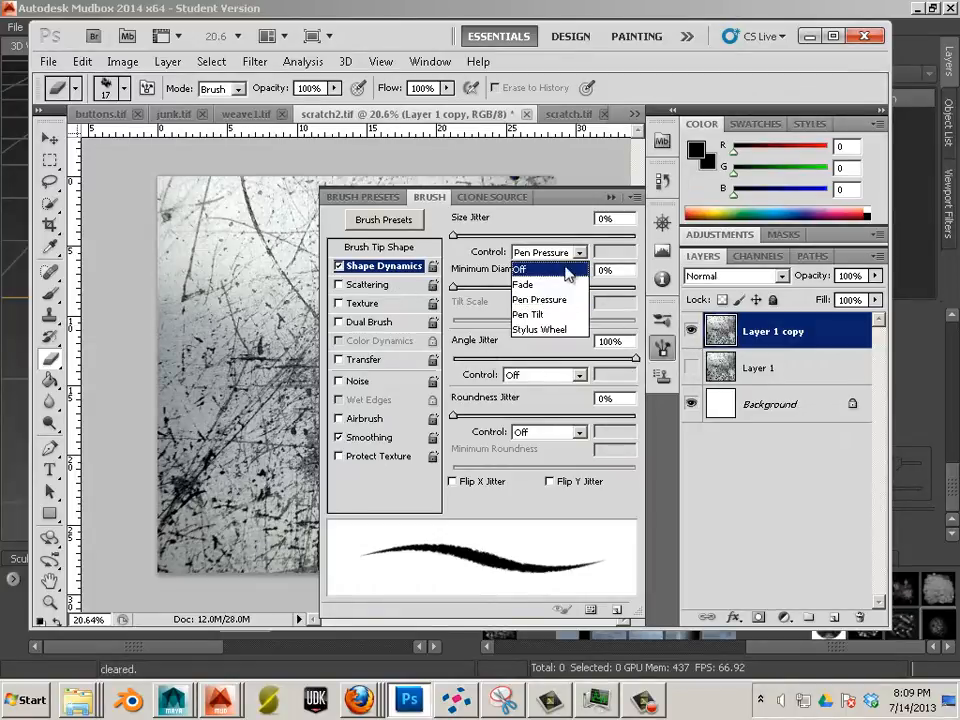
pyautogui.click(520, 269)
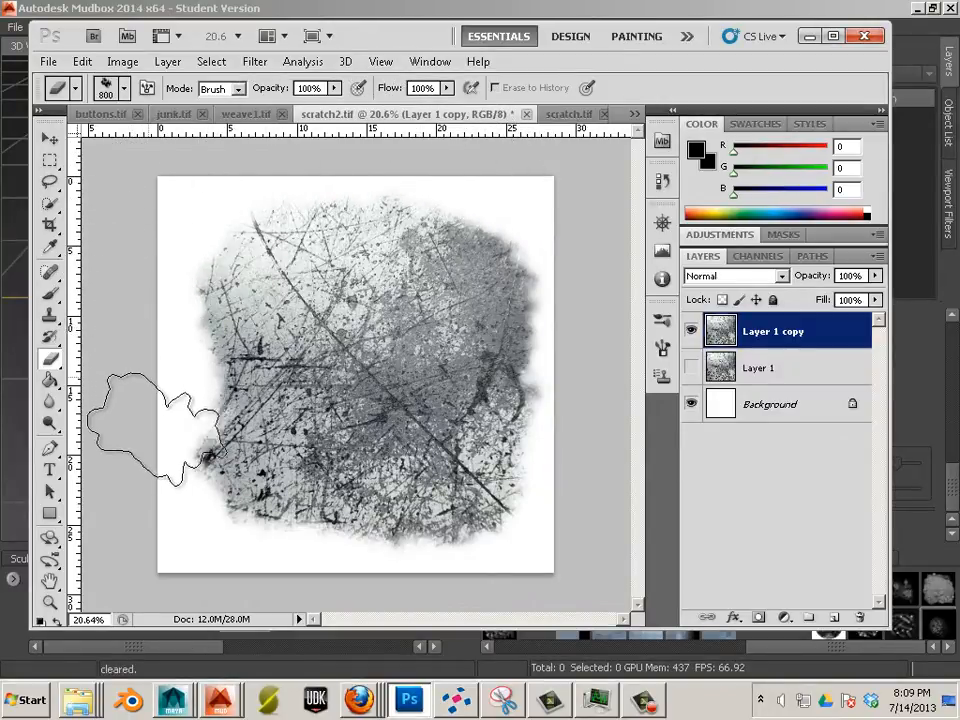
# Erase the left and top edges of Layer 1 copy with the soft 800 px eraser.
pyautogui.moveTo(155, 430); pyautogui.dragTo(550, 545)
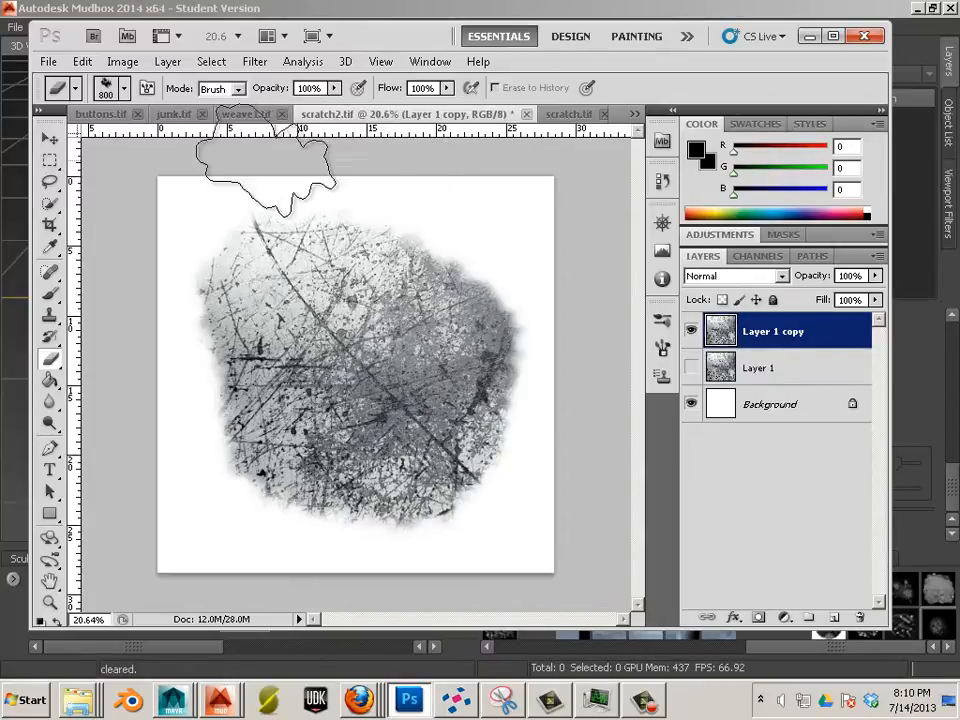
pyautogui.moveTo(265, 160); pyautogui.dragTo(150, 300)
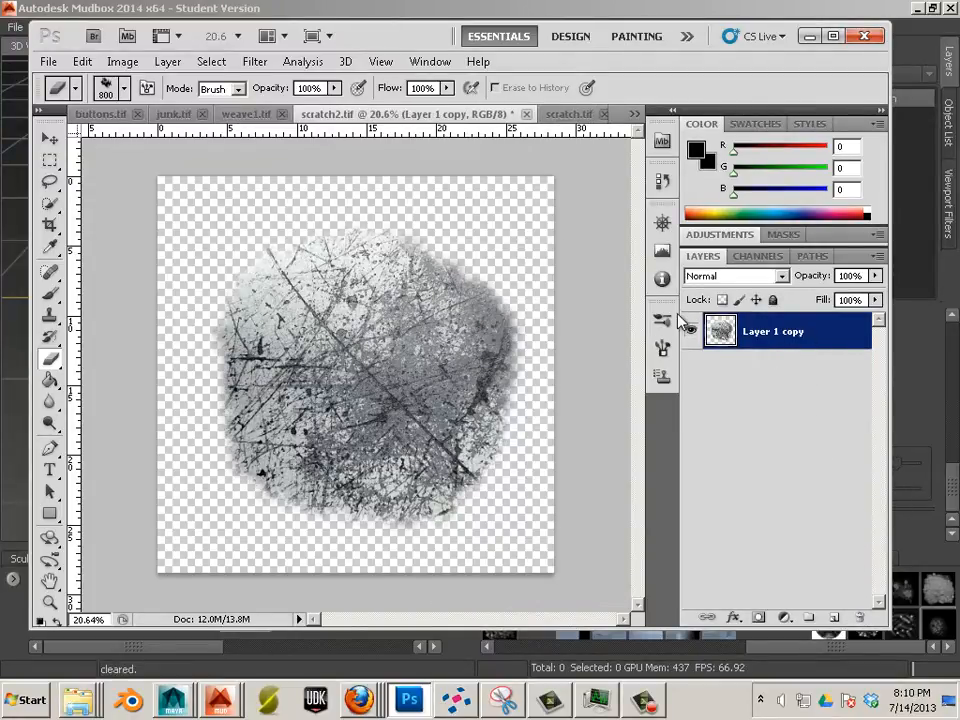
# Rename the remaining layer to 'map1'.
pyautogui.doubleClick(773, 331)
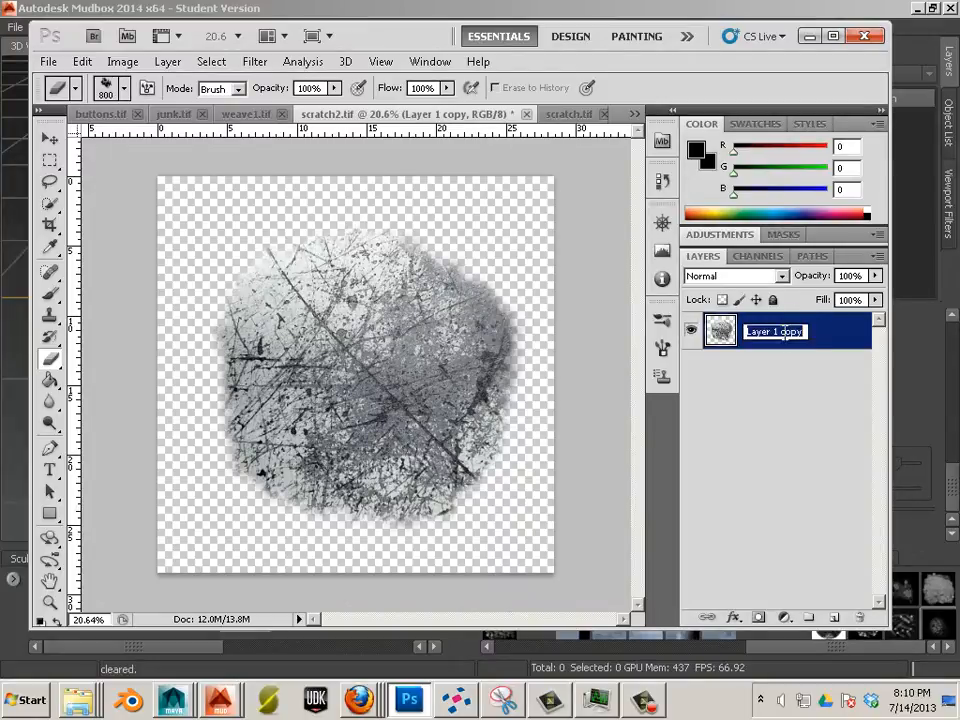
pyautogui.write('map1')
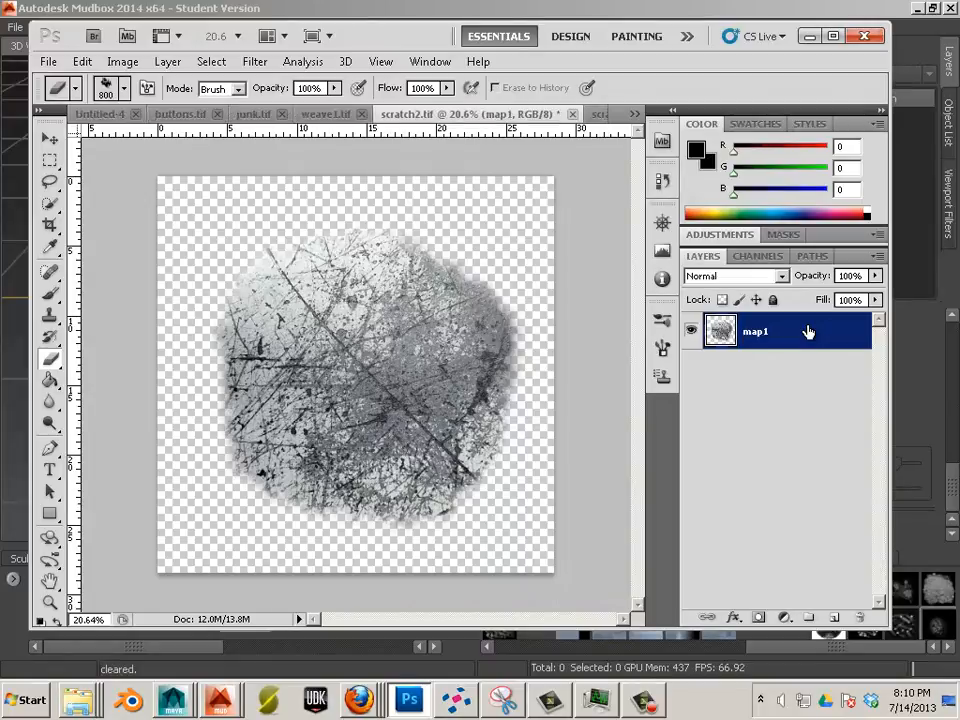
pyautogui.click(48, 61)
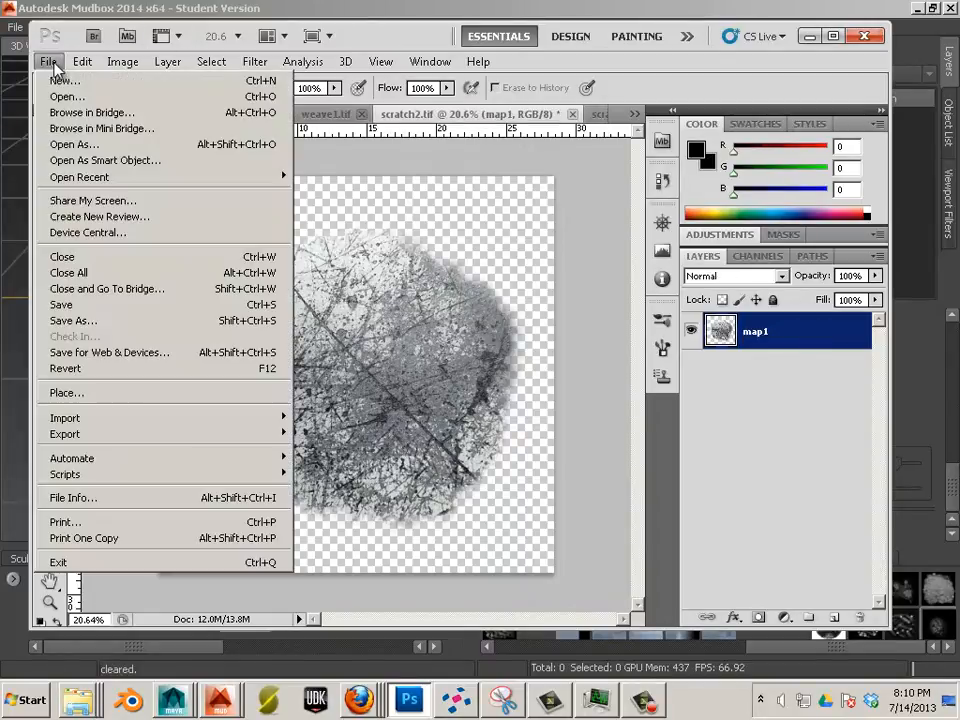
pyautogui.moveTo(70, 320)
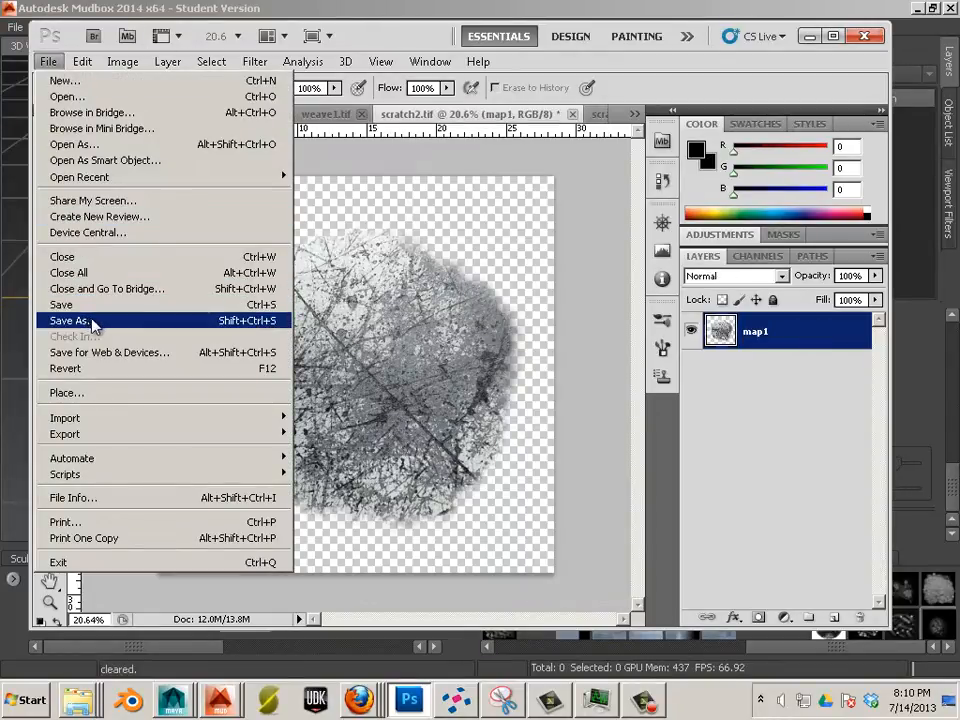
pyautogui.click(70, 320)
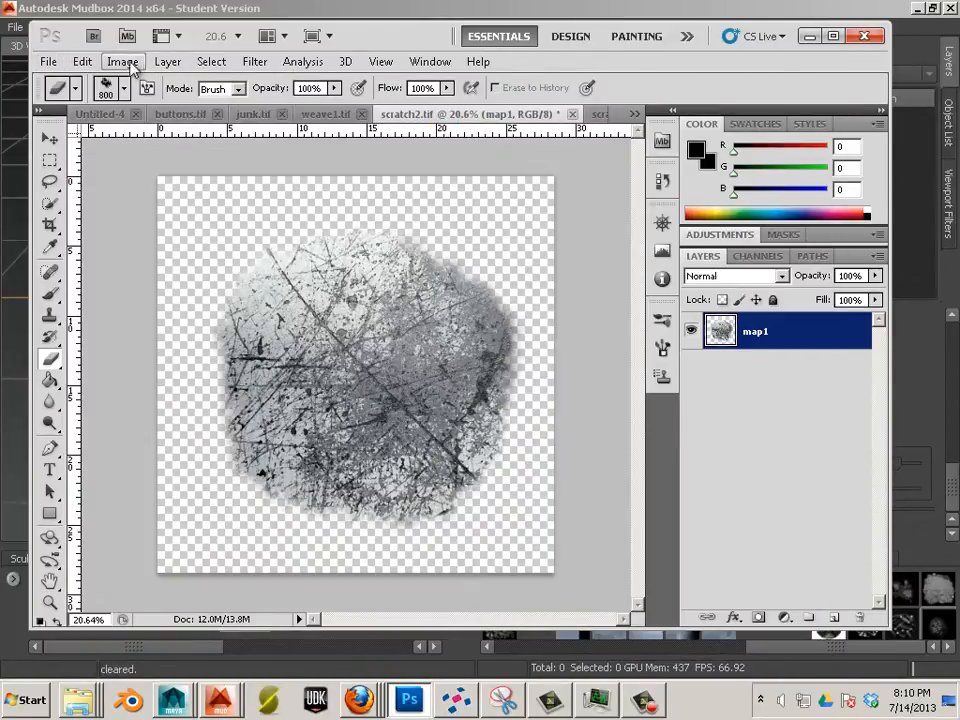
# Resize the image to 1024 by 1024 pixels.
pyautogui.click(122, 61)
pyautogui.write('1024')
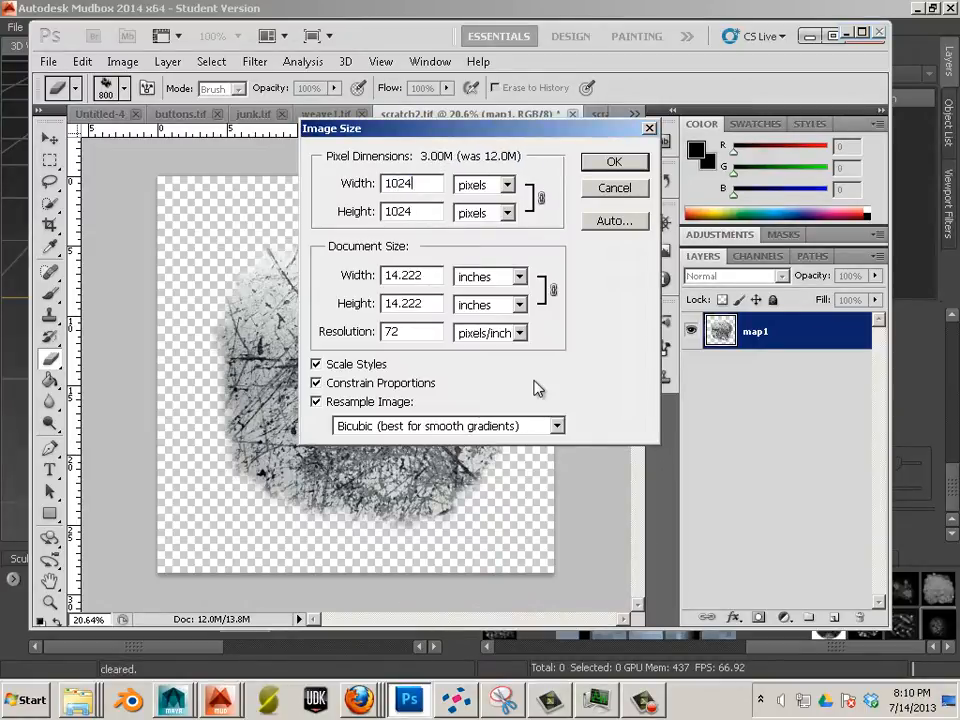
pyautogui.click(614, 161)
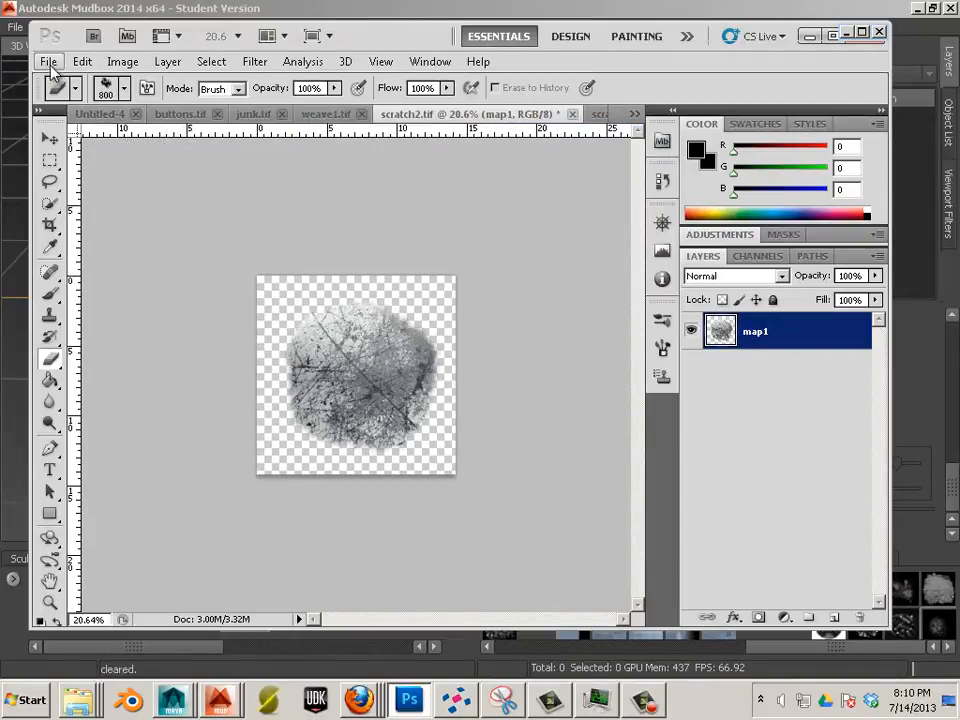
pyautogui.click(48, 61)
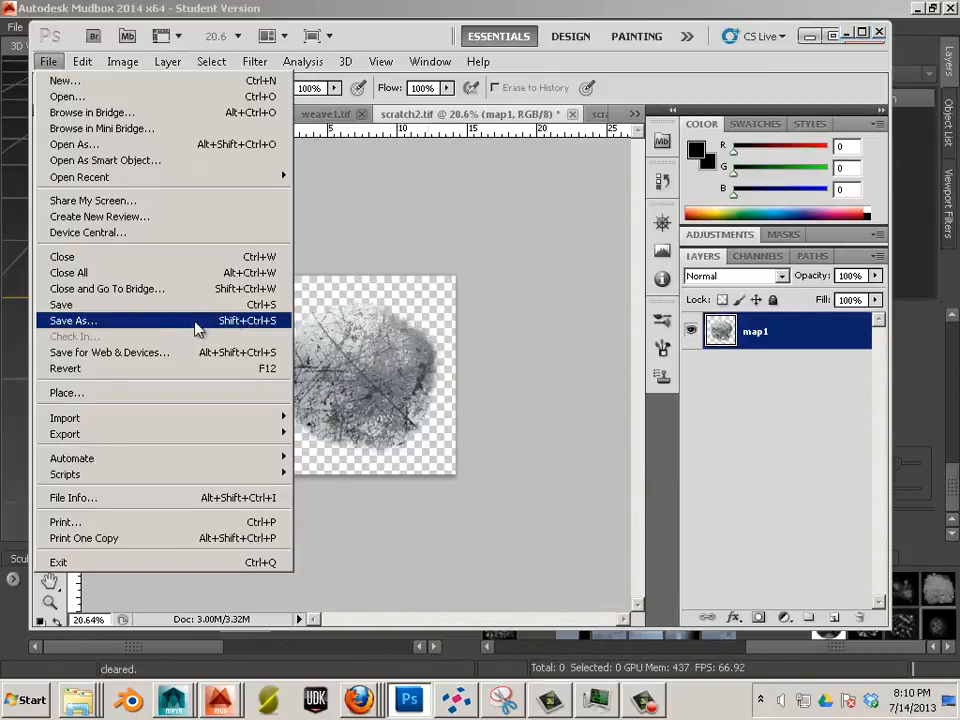
# Save the image as TIFF 'scratch4' on the Desktop, accepting the TIFF options.
pyautogui.click(72, 320)
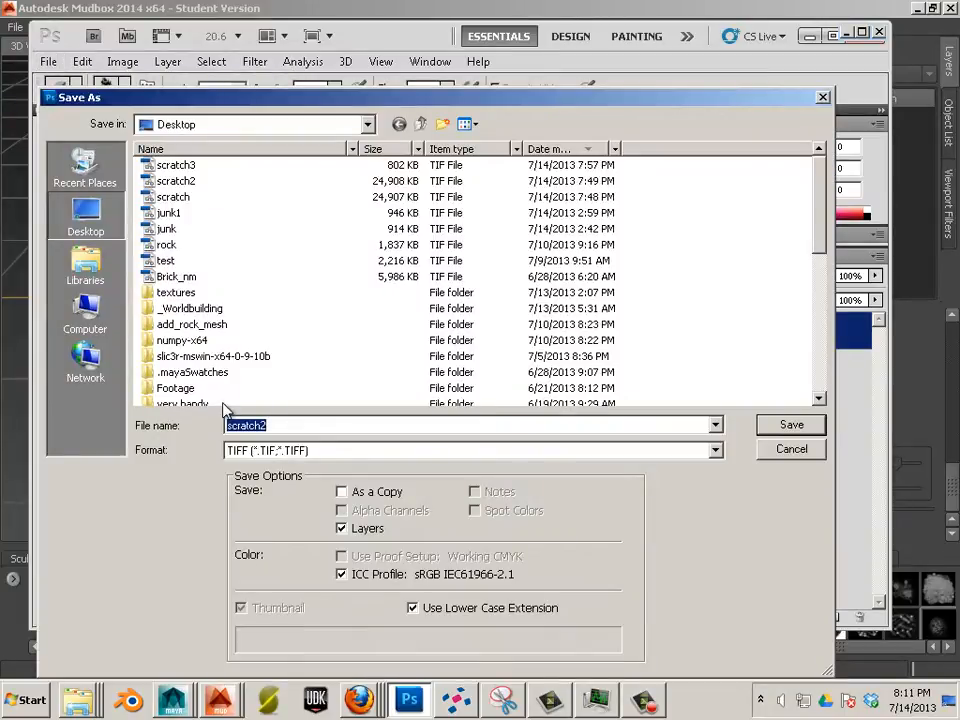
pyautogui.click(176, 164)
pyautogui.write('4')
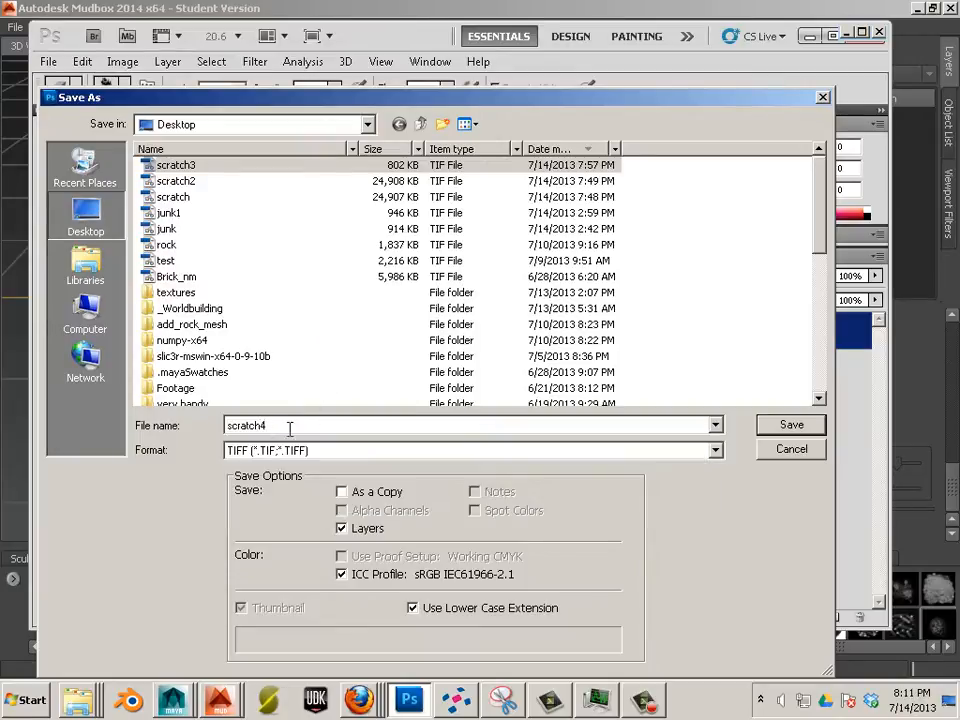
pyautogui.moveTo(358, 387)
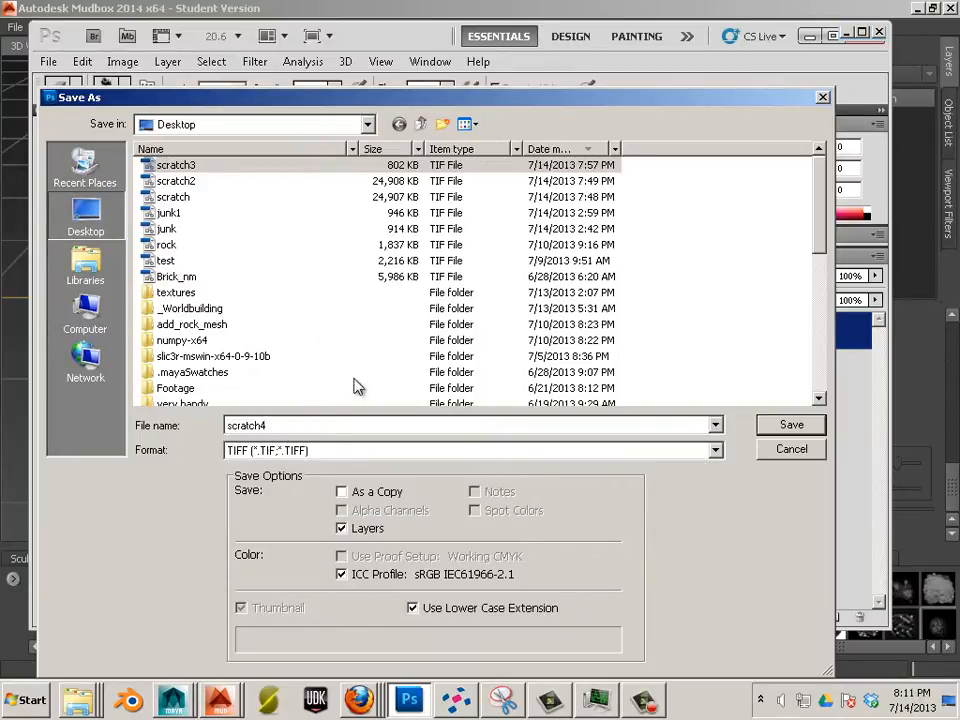
pyautogui.click(790, 424)
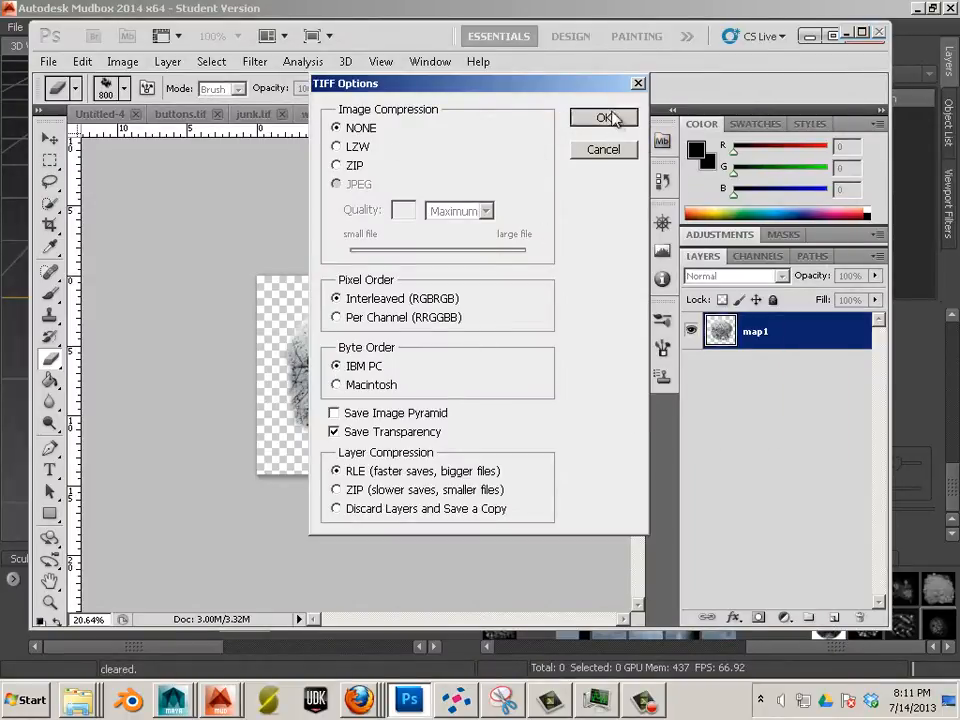
pyautogui.click(604, 118)
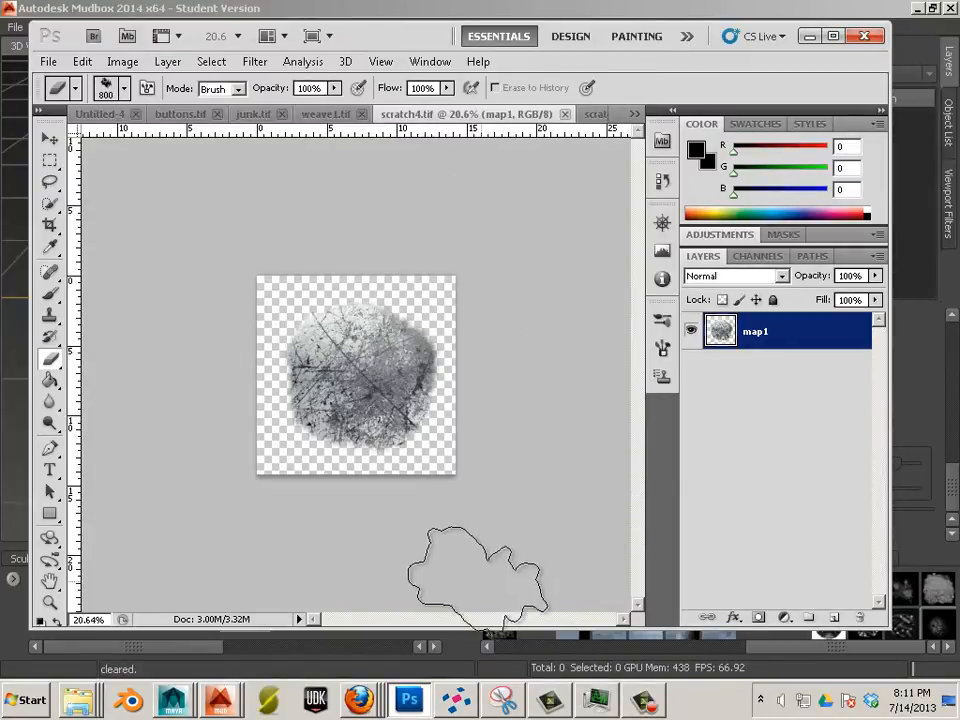
pyautogui.press('alt+tab')
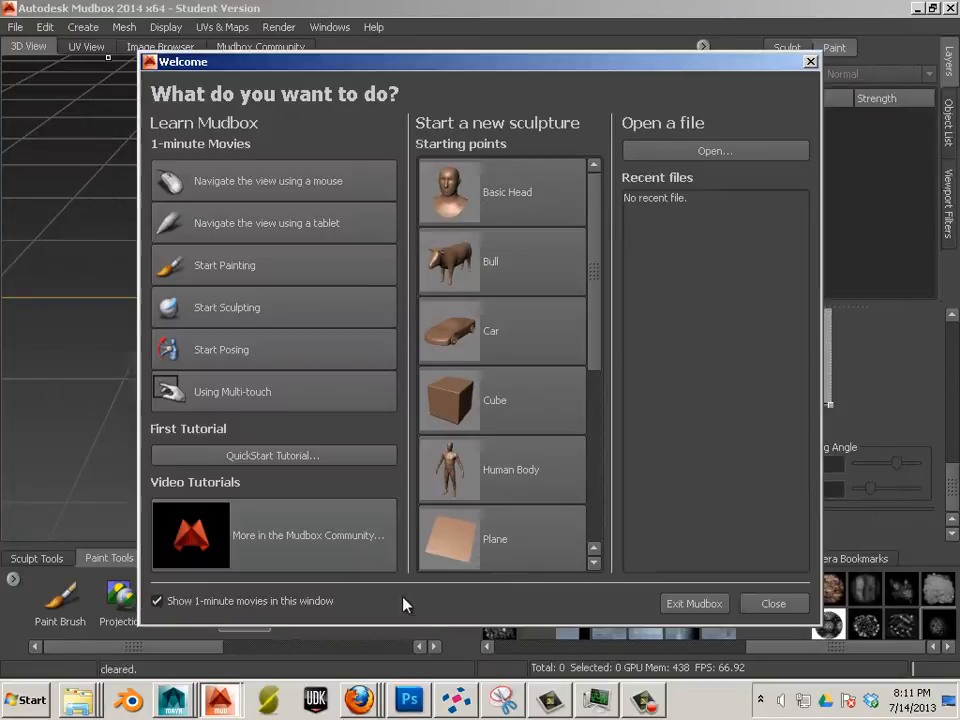
# Start a Cube sculpture, choose the Sculpt tool, and import the scratch stamp.
pyautogui.click(450, 400)
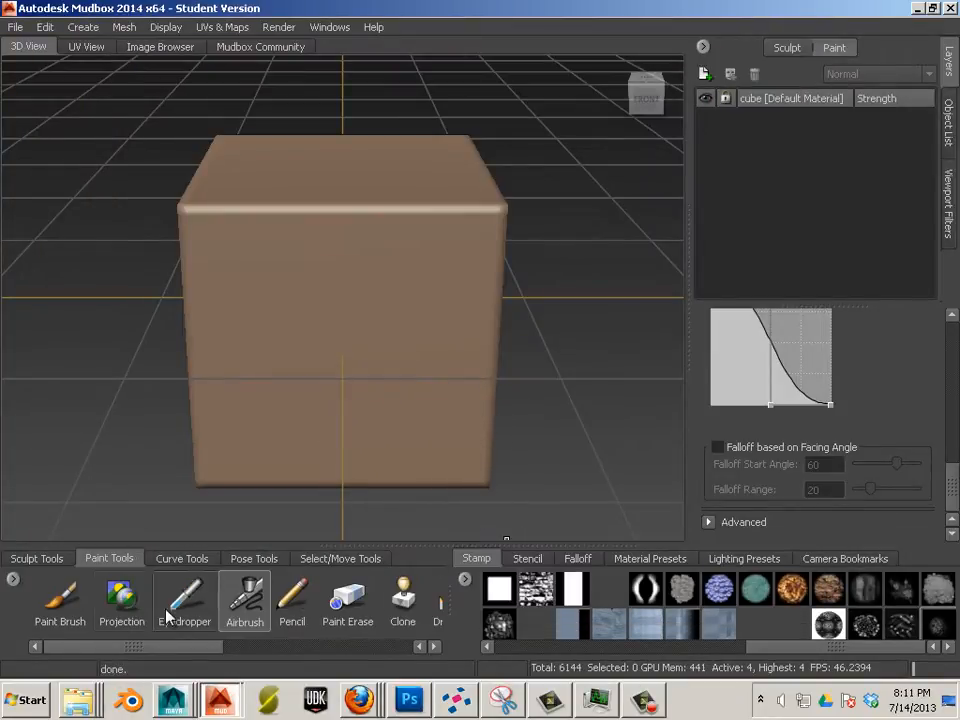
pyautogui.click(37, 558)
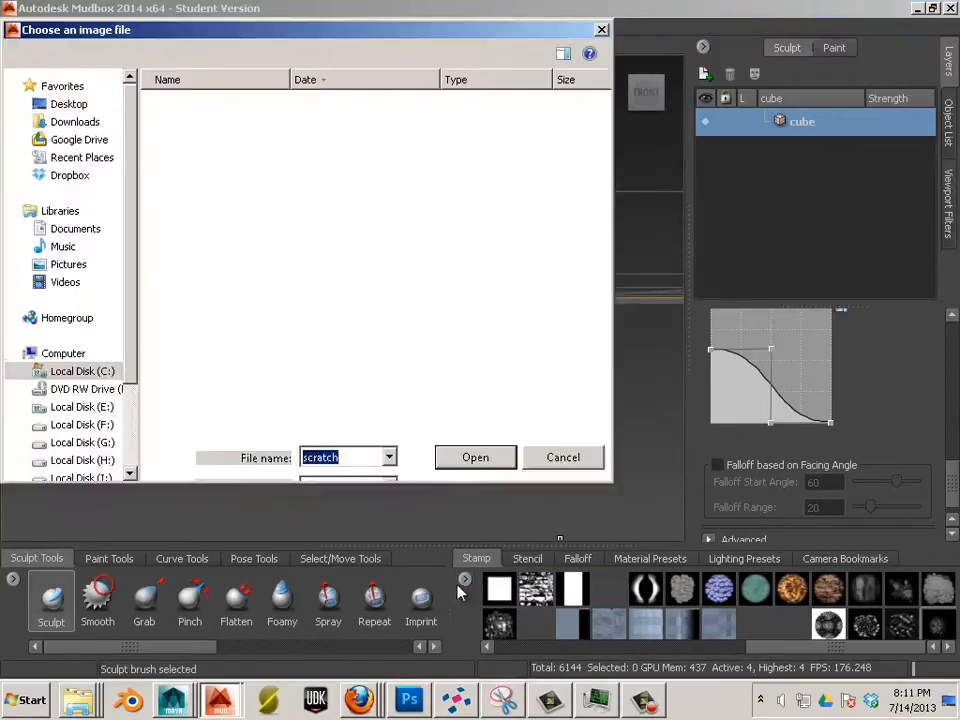
pyautogui.click(68, 172)
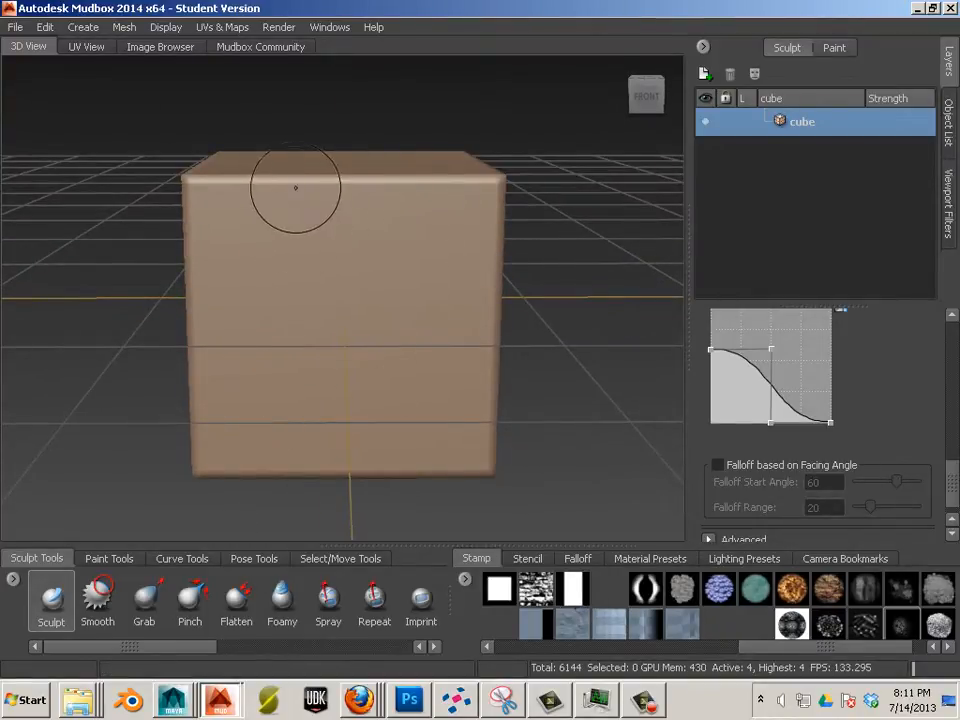
pyautogui.moveTo(220, 235)
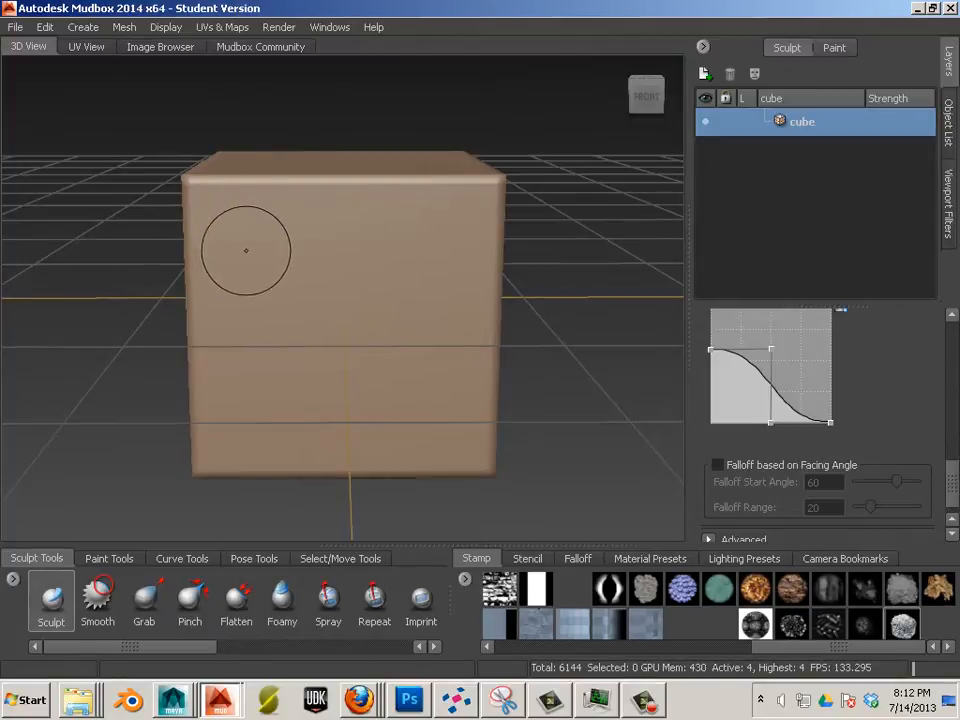
pyautogui.moveTo(303, 206)
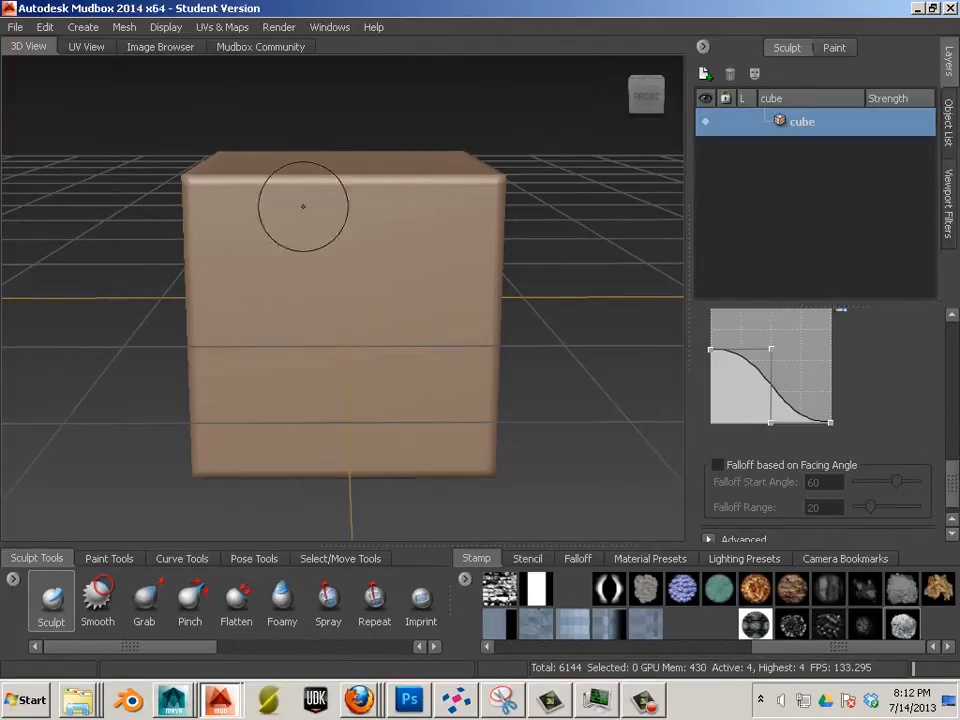
pyautogui.moveTo(256, 247)
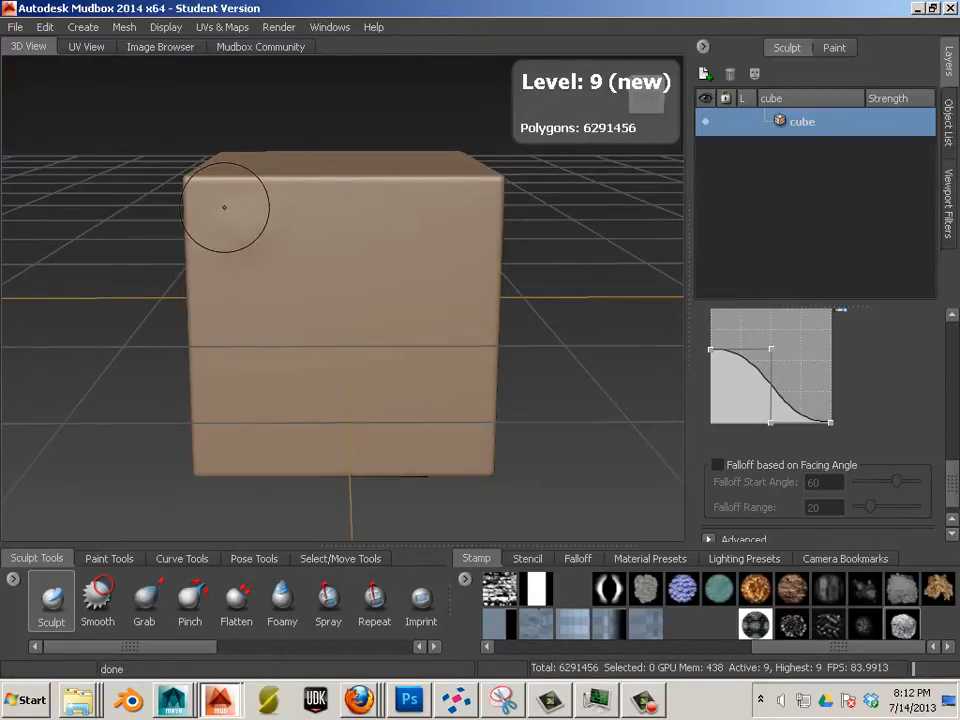
# Subdivide the cube to level 9 and stroke scratch relief across the front face.
pyautogui.click(225, 207)
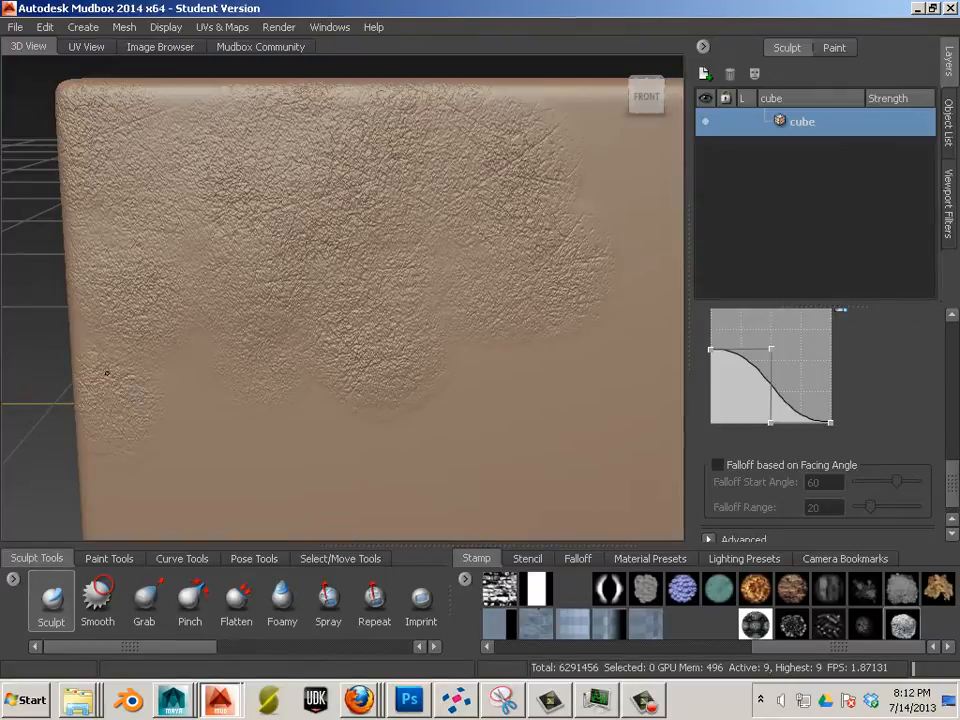
pyautogui.moveTo(107, 373); pyautogui.dragTo(325, 390)
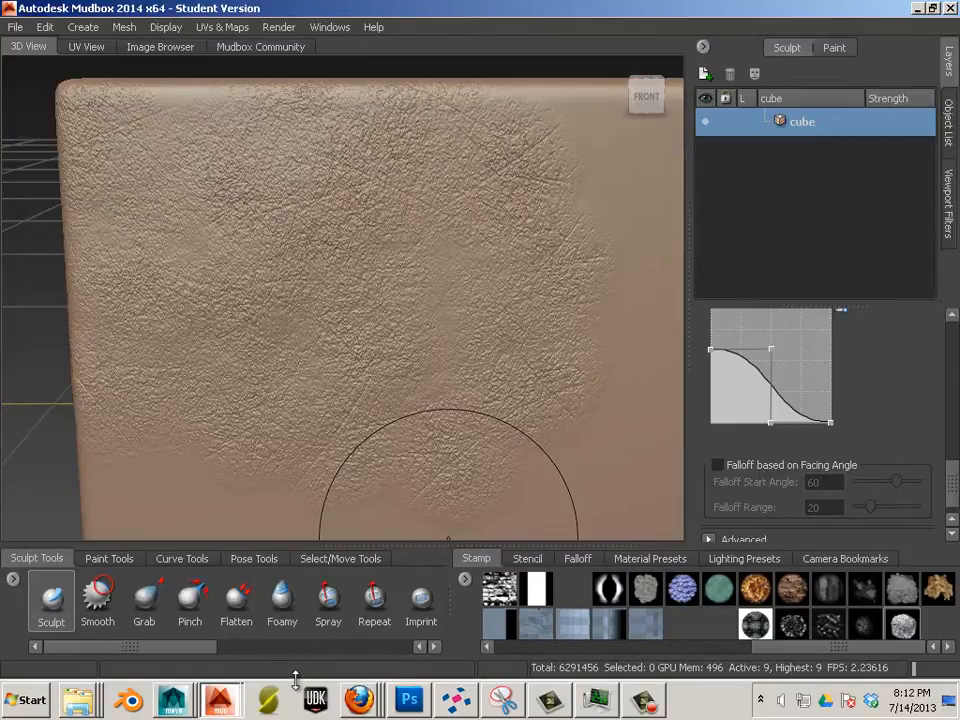
pyautogui.click(408, 699)
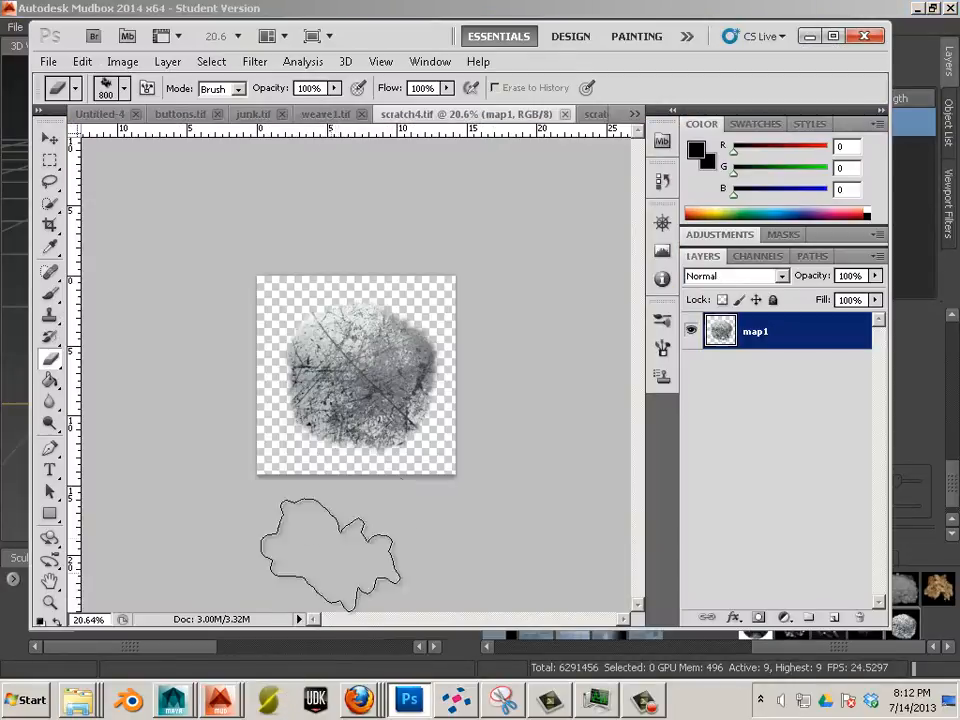
pyautogui.click(323, 113)
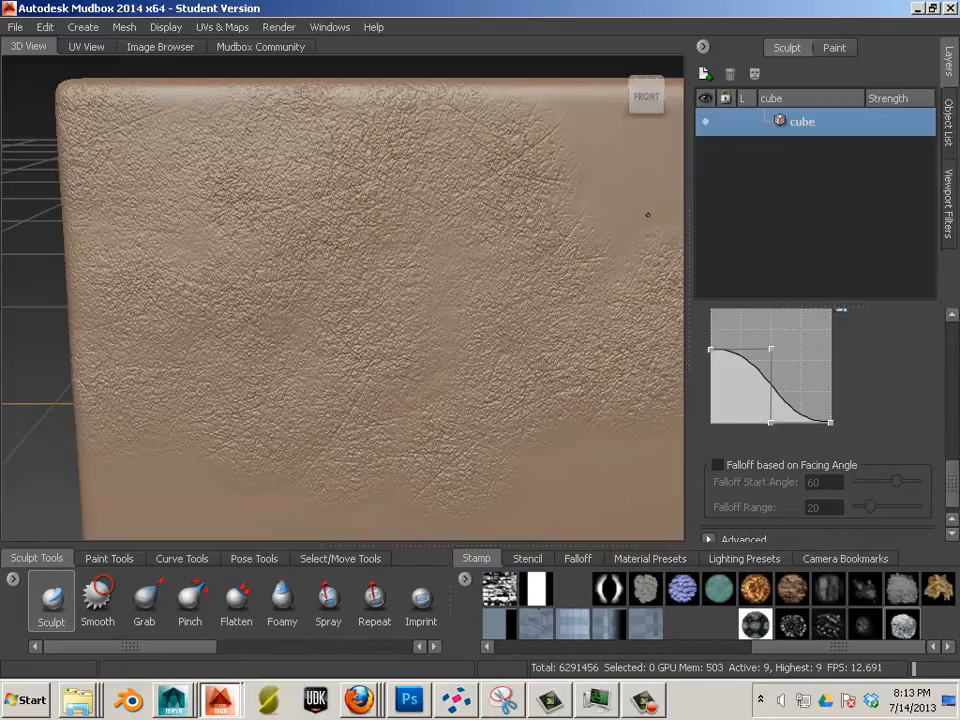
pyautogui.moveTo(557, 408)
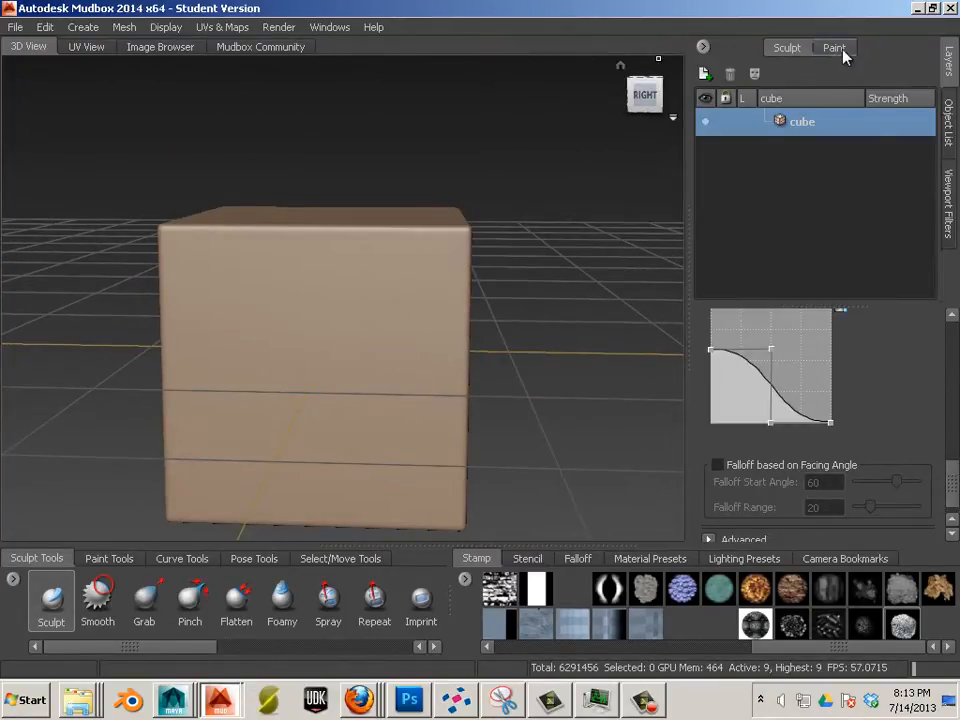
# Create a Diffuse paint layer and select the Airbrush painting tool.
pyautogui.click(834, 47)
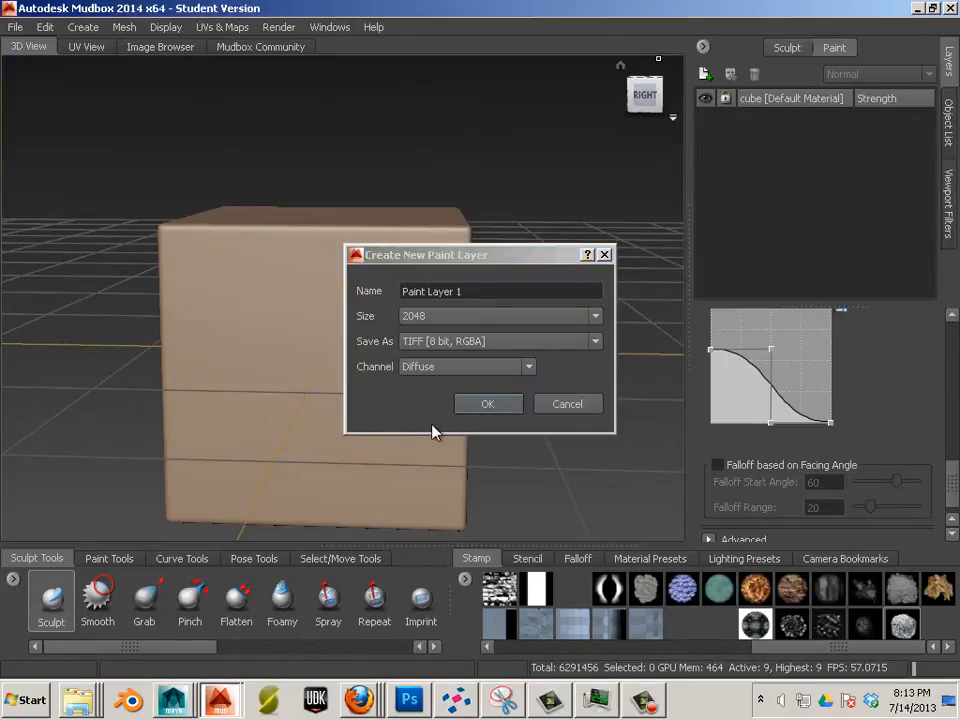
pyautogui.moveTo(473, 422)
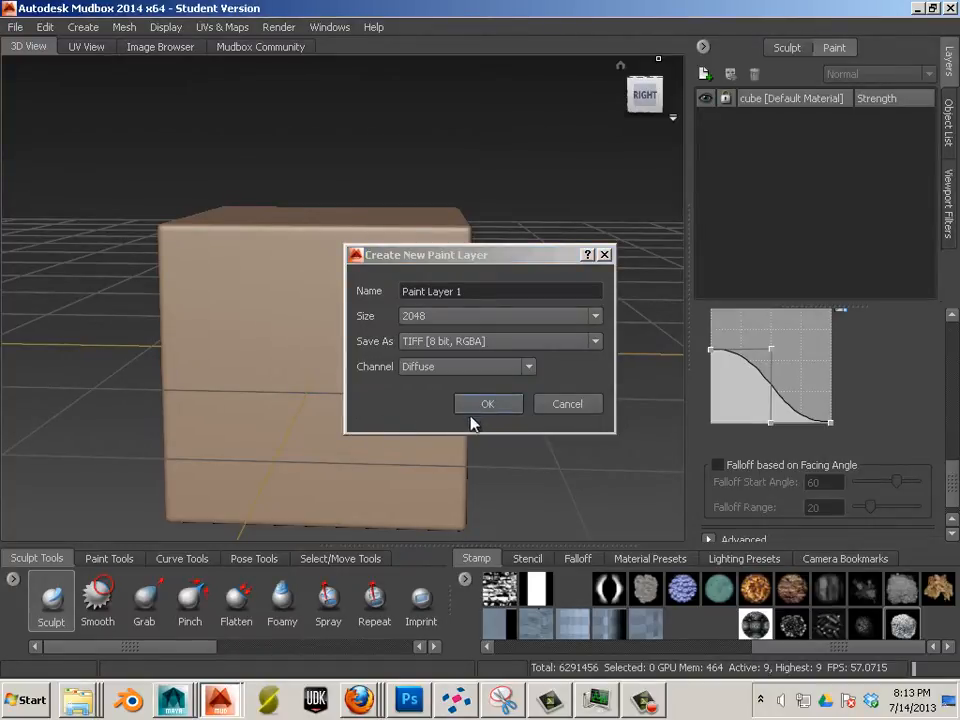
pyautogui.click(487, 403)
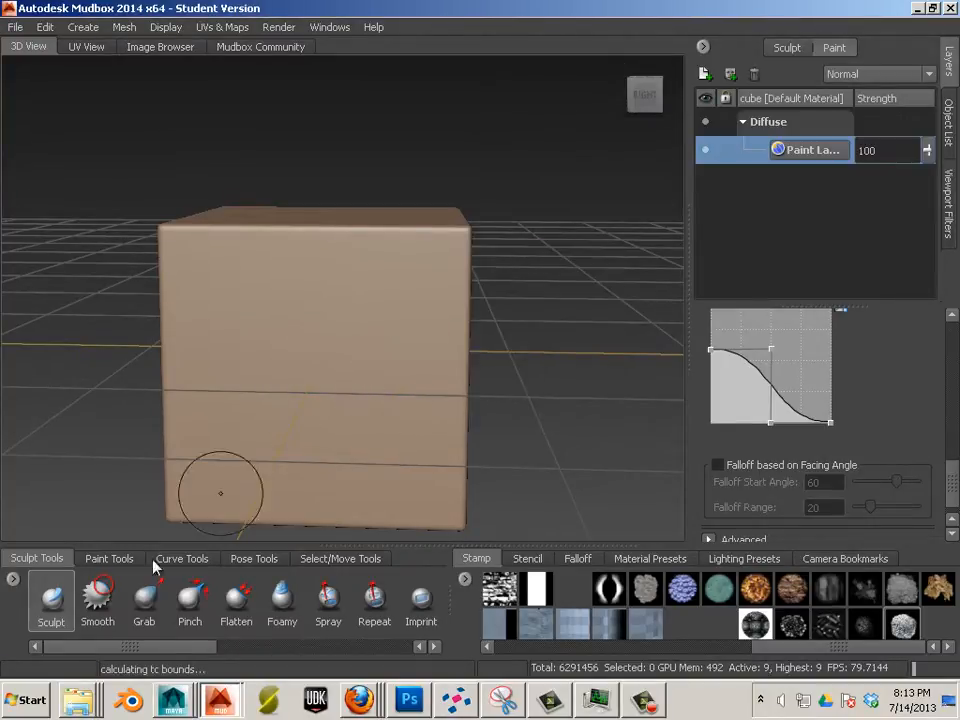
pyautogui.click(109, 558)
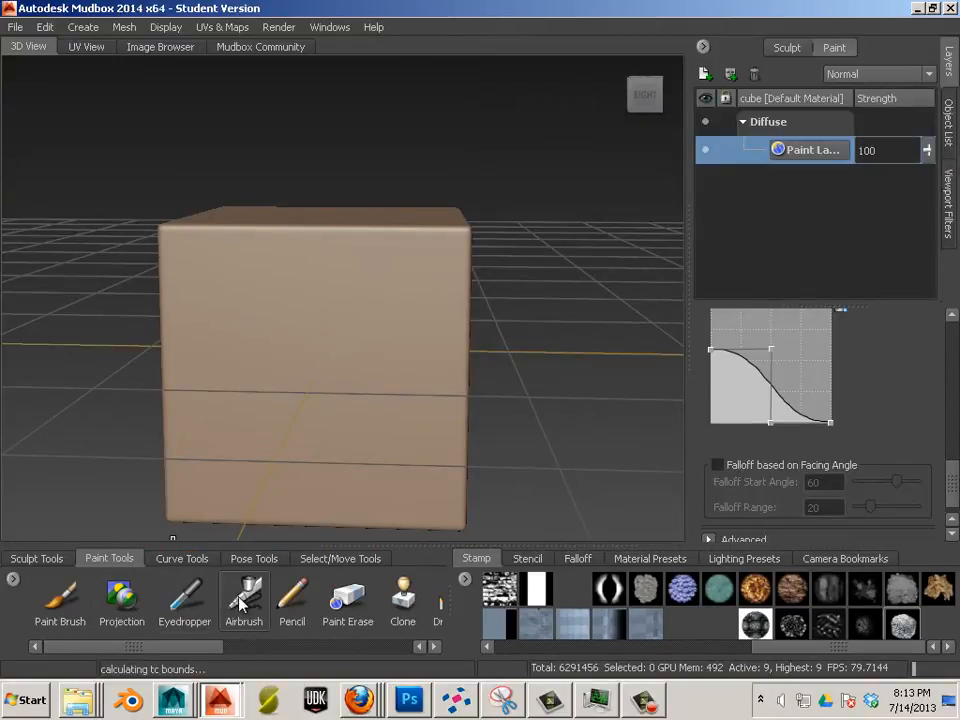
pyautogui.click(244, 597)
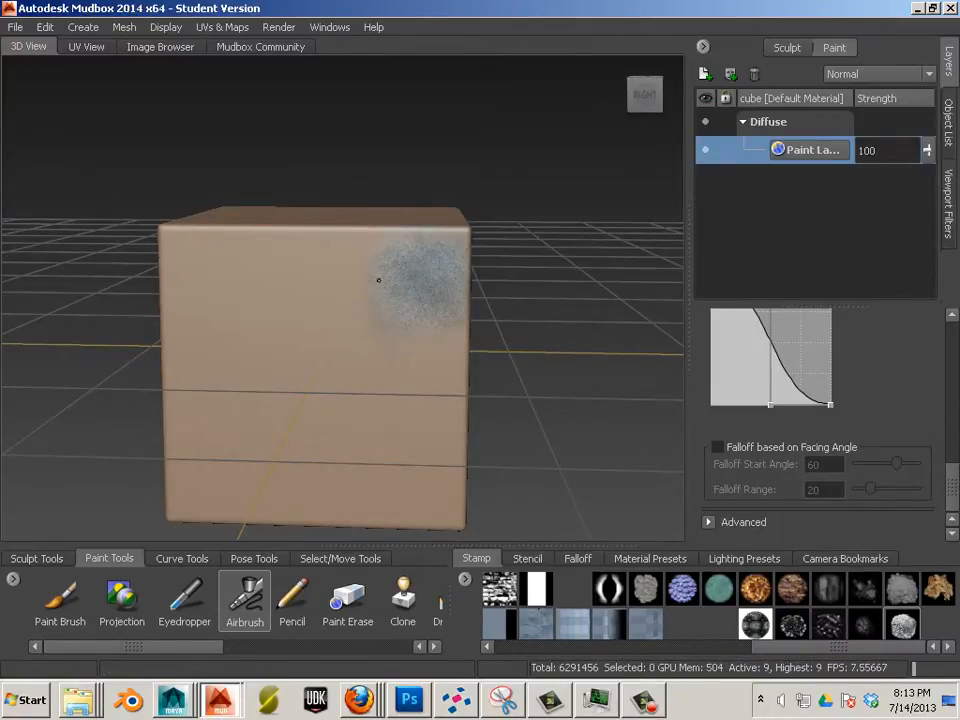
# Airbrush the scratch stamp over the upper, middle, and lower front face.
pyautogui.moveTo(378, 280); pyautogui.dragTo(225, 283)
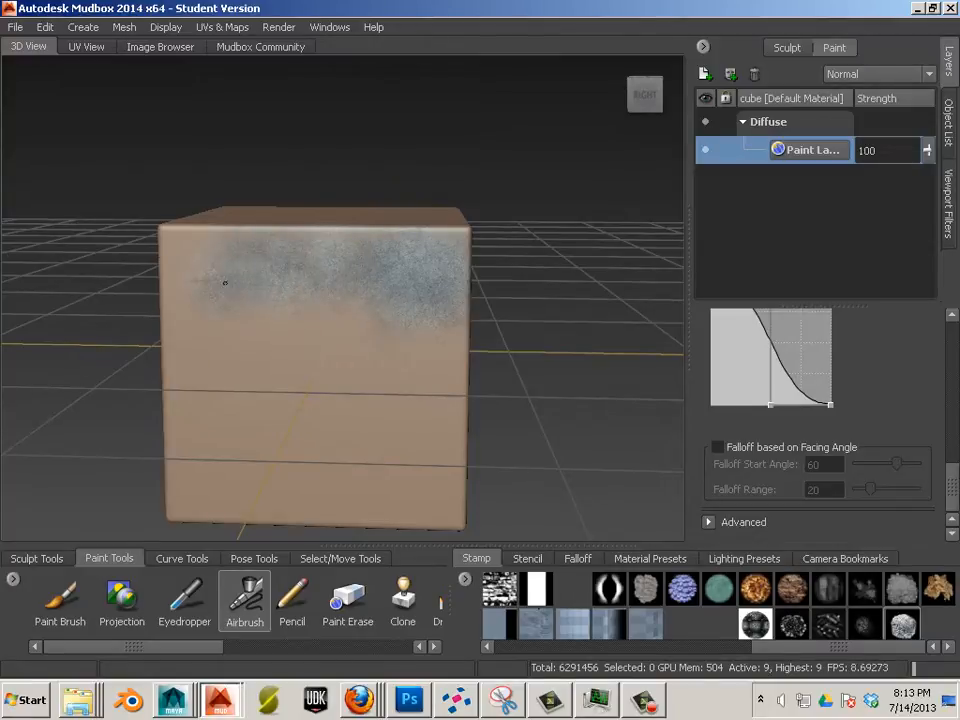
pyautogui.moveTo(225, 285); pyautogui.dragTo(295, 315)
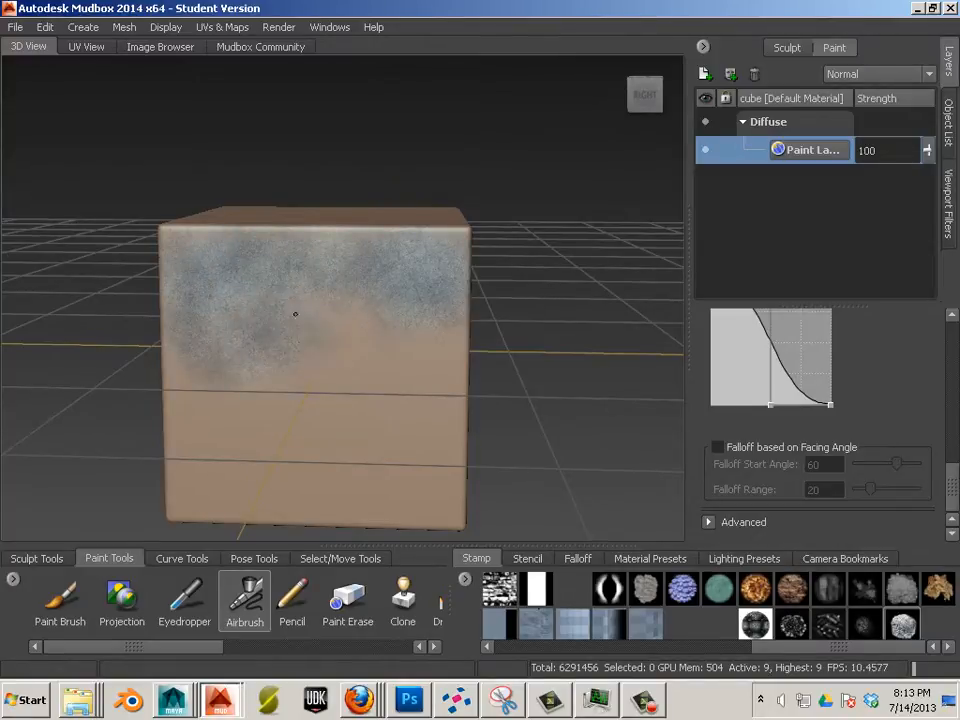
pyautogui.moveTo(295, 314); pyautogui.dragTo(447, 258)
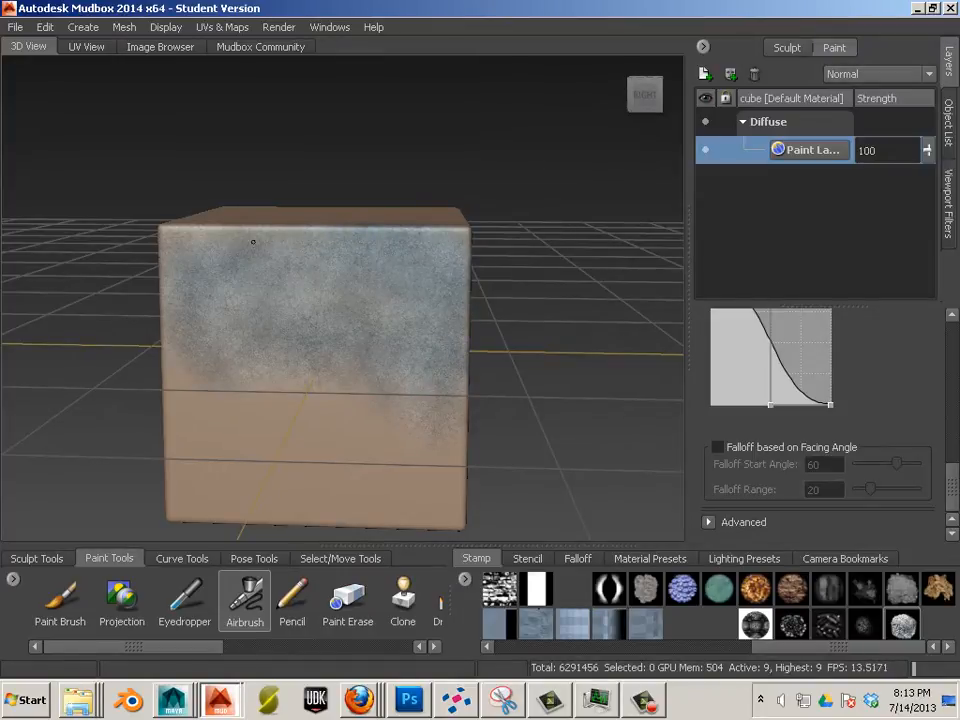
pyautogui.moveTo(253, 242); pyautogui.dragTo(180, 394)
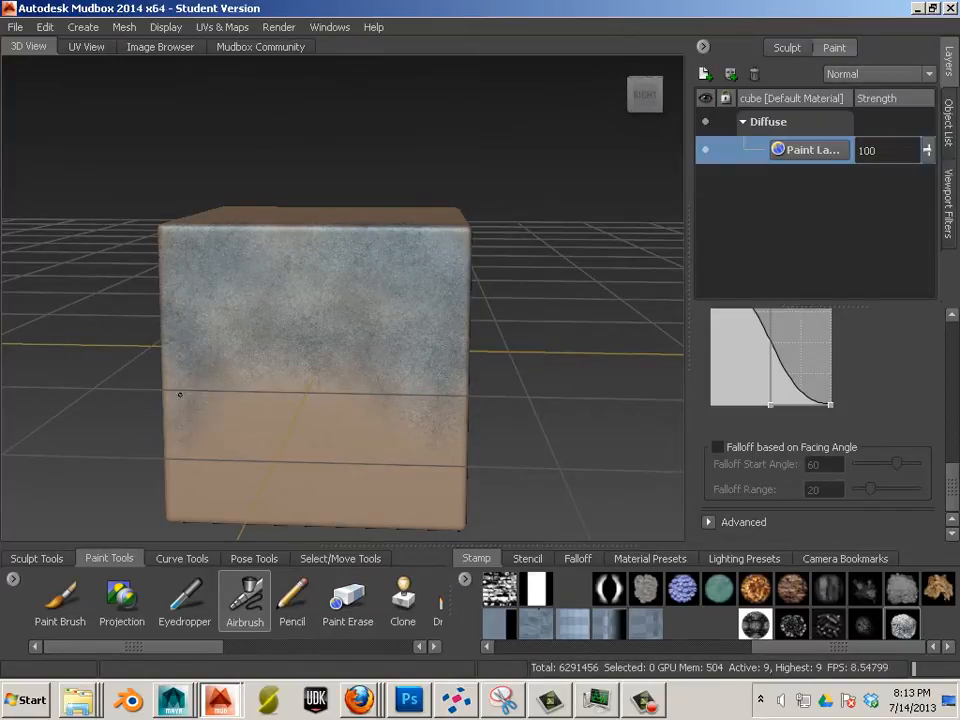
pyautogui.moveTo(180, 395); pyautogui.dragTo(430, 453)
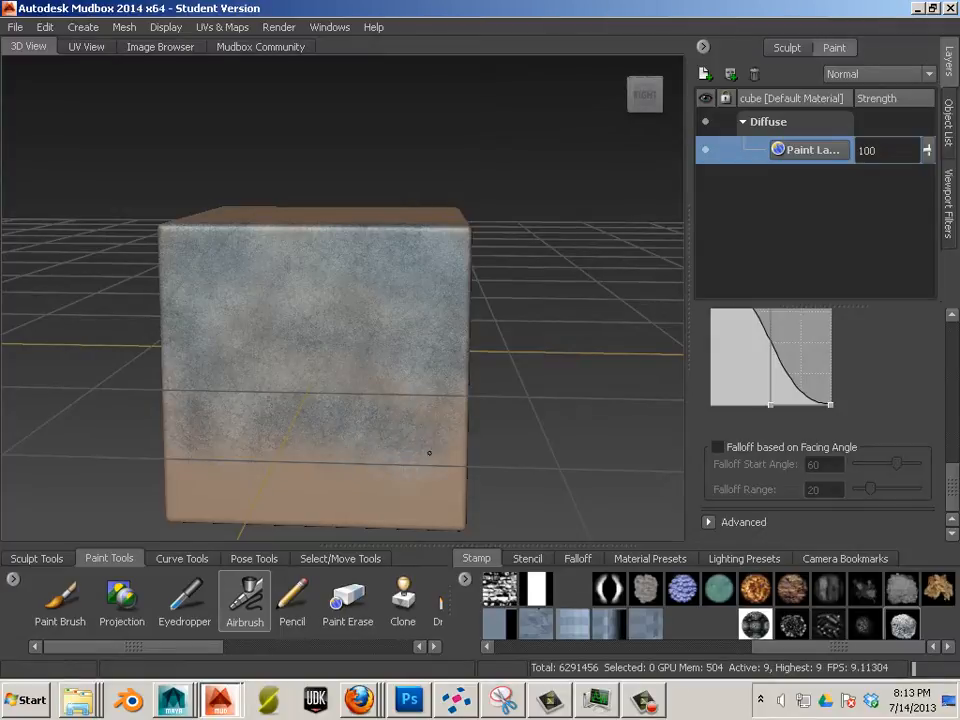
pyautogui.moveTo(428, 452); pyautogui.dragTo(338, 503)
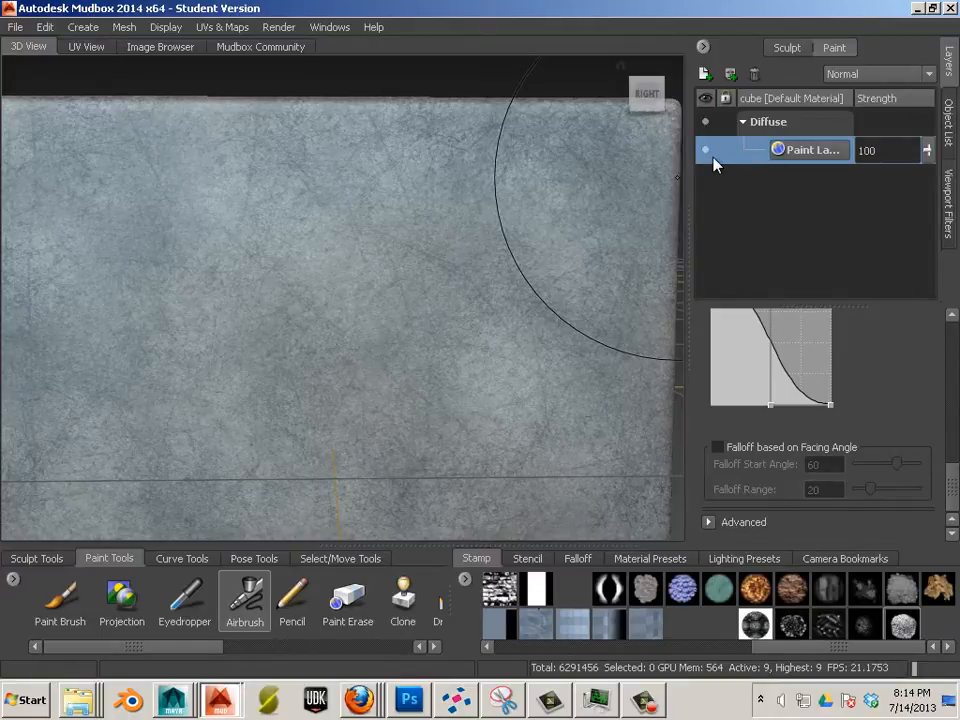
pyautogui.moveTo(770, 160)
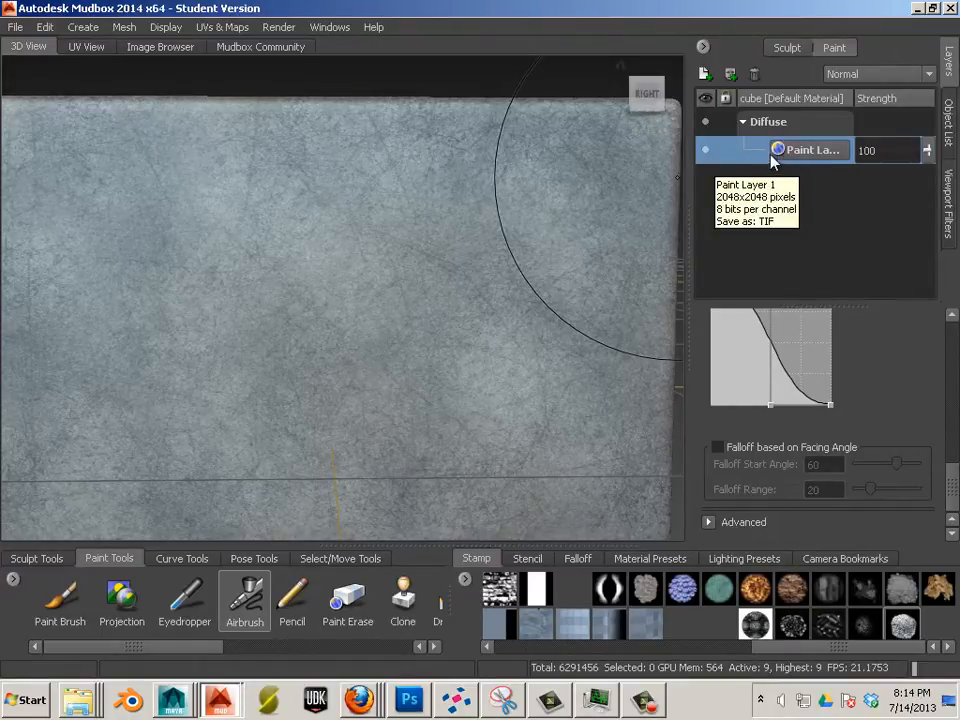
# Create a new paint layer on the Bump Map channel.
pyautogui.click(704, 75)
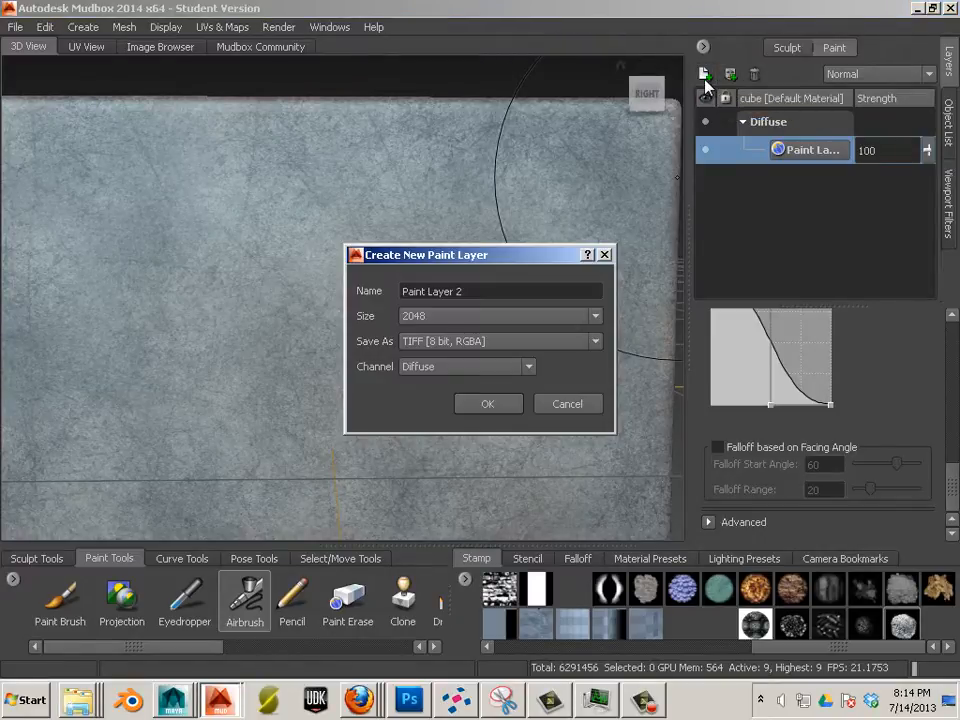
pyautogui.click(465, 366)
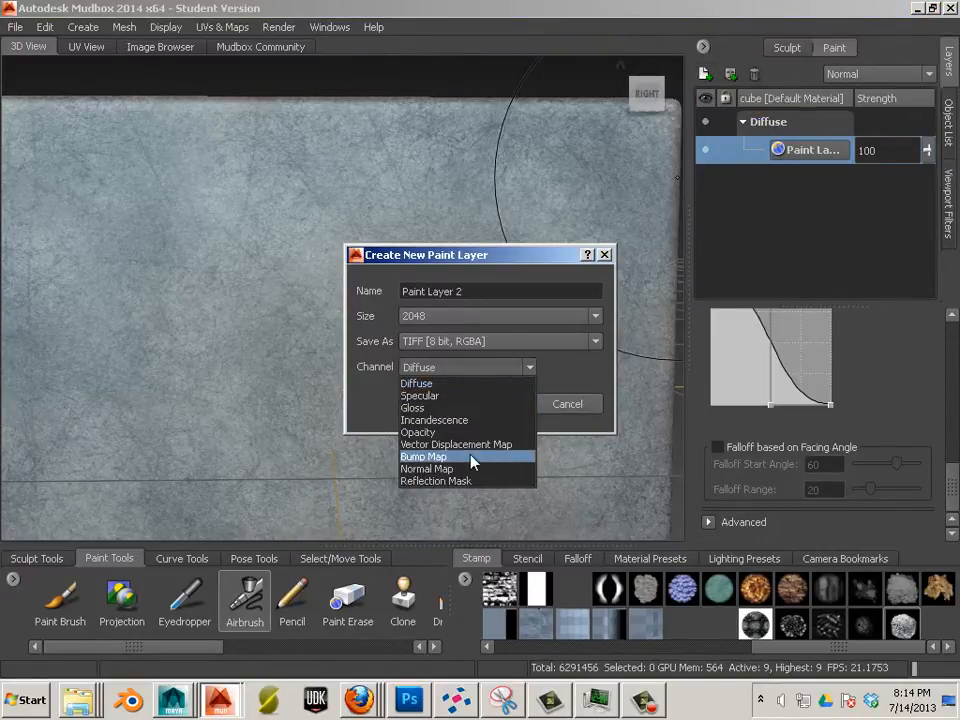
pyautogui.click(423, 456)
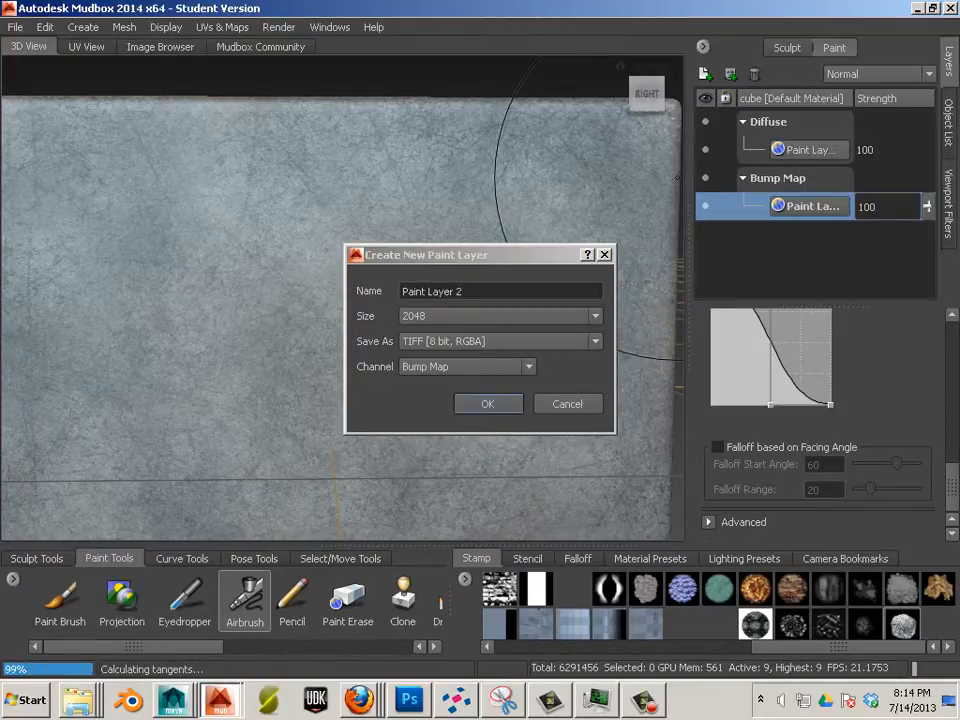
pyautogui.click(487, 403)
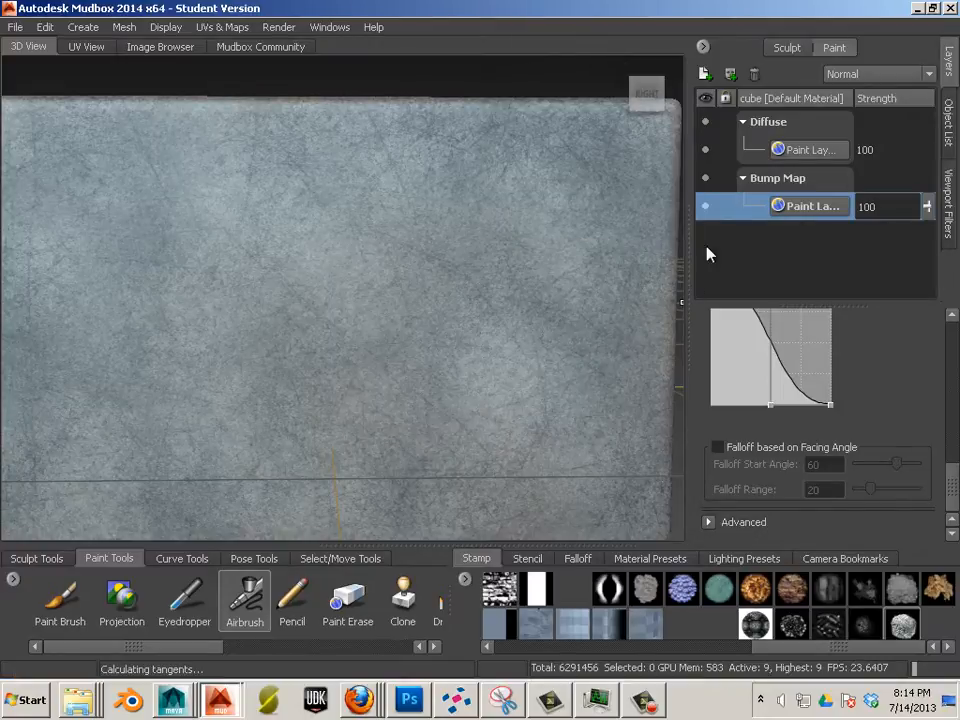
# Duplicate the painted diffuse layer and move the copy to Bump Map.
pyautogui.rightClick(810, 149)
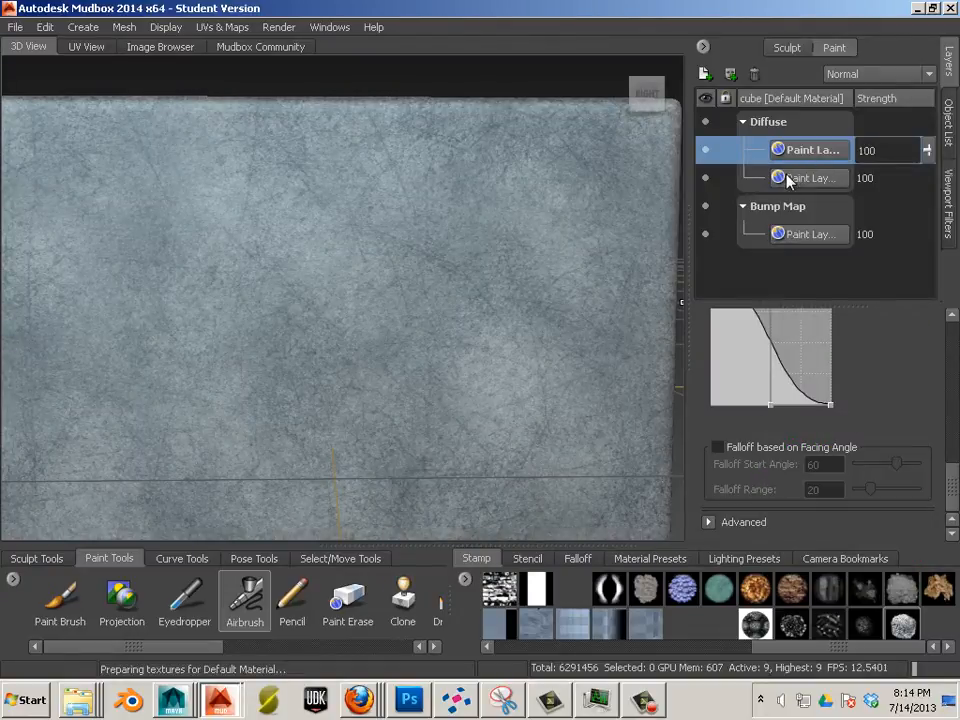
pyautogui.rightClick(810, 178)
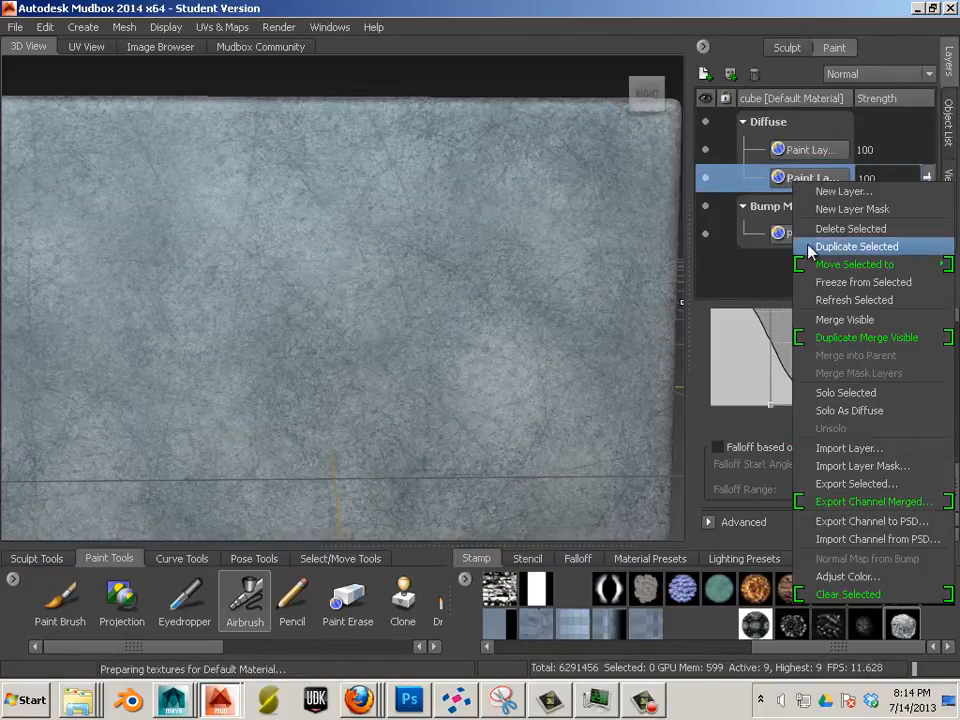
pyautogui.moveTo(854, 264)
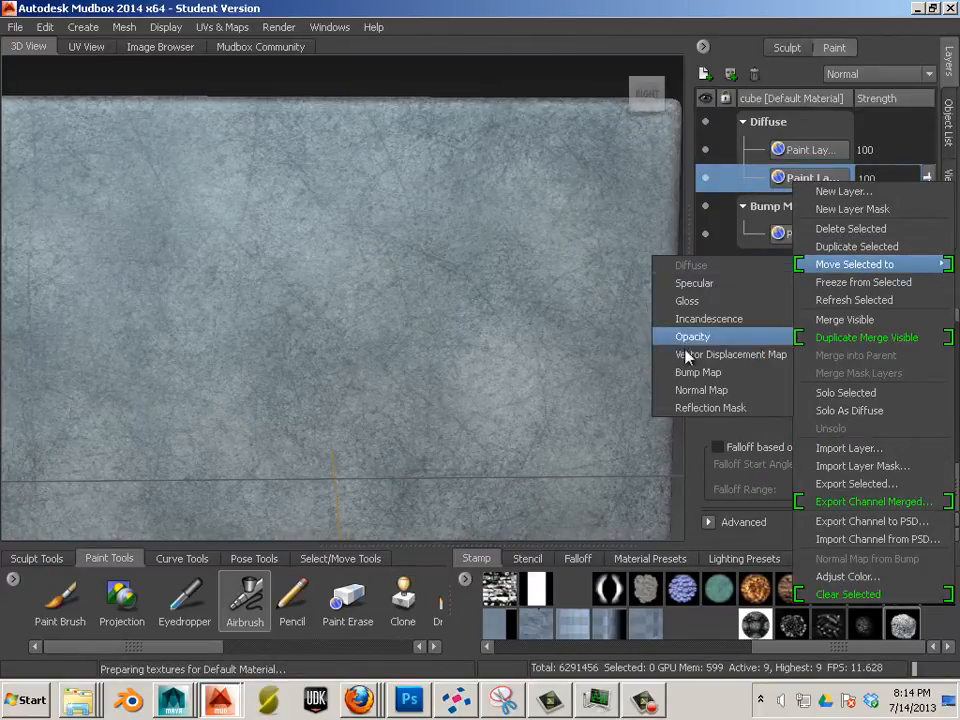
pyautogui.moveTo(698, 371)
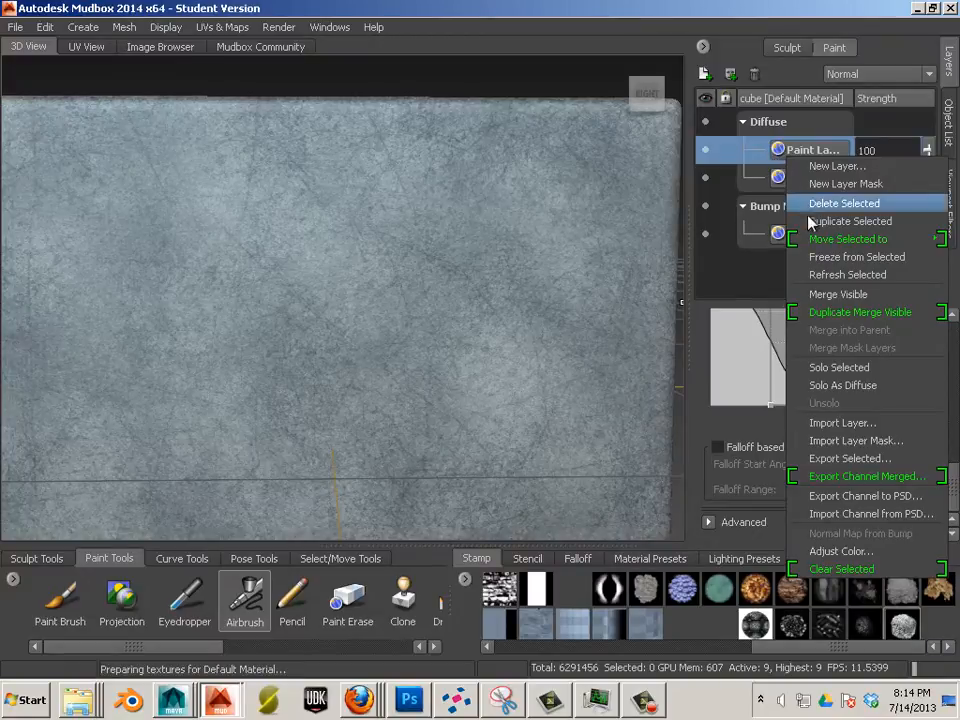
pyautogui.moveTo(848, 238)
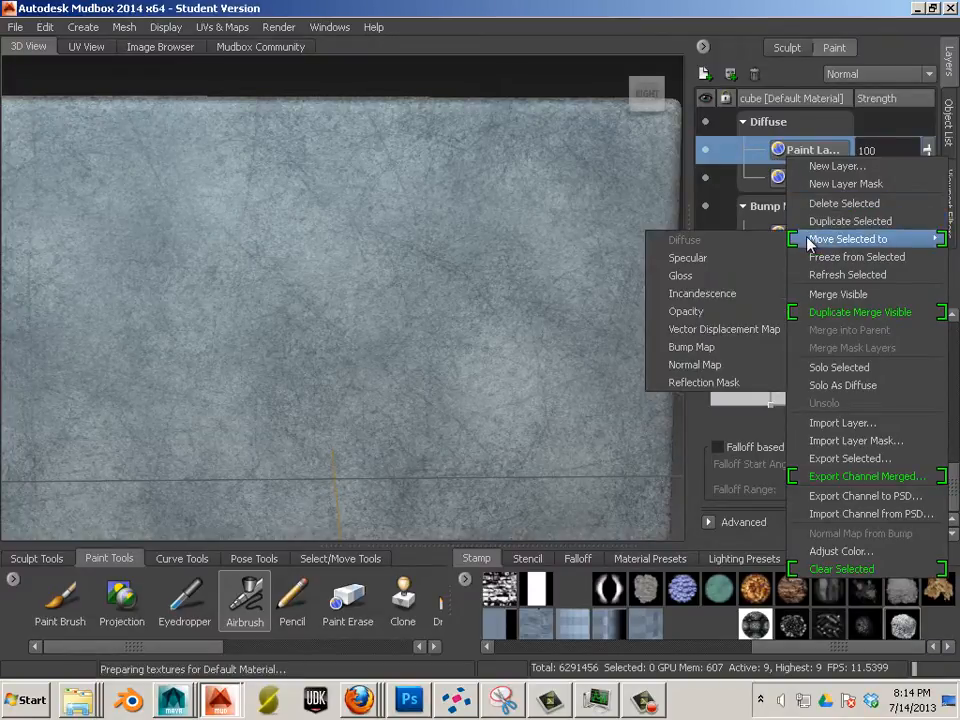
pyautogui.moveTo(691, 347)
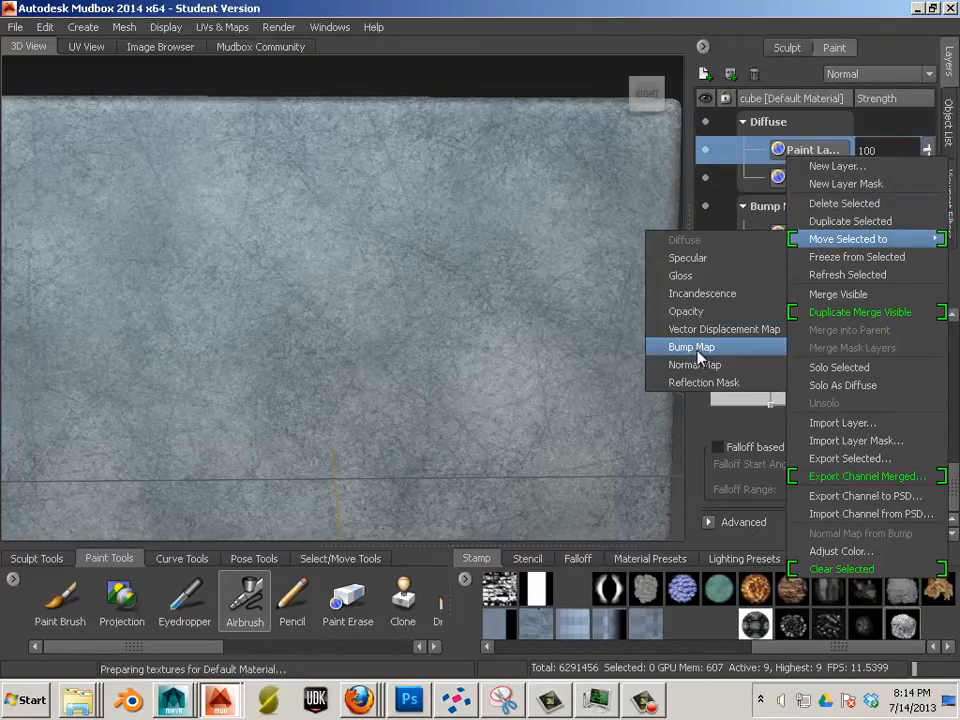
pyautogui.click(691, 346)
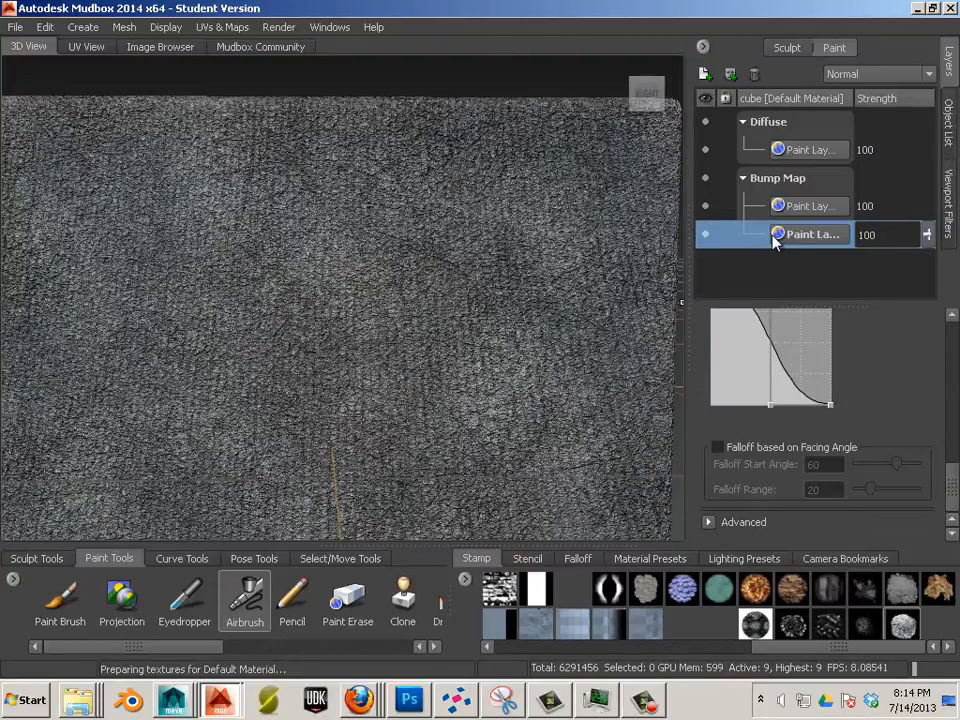
pyautogui.moveTo(810, 234)
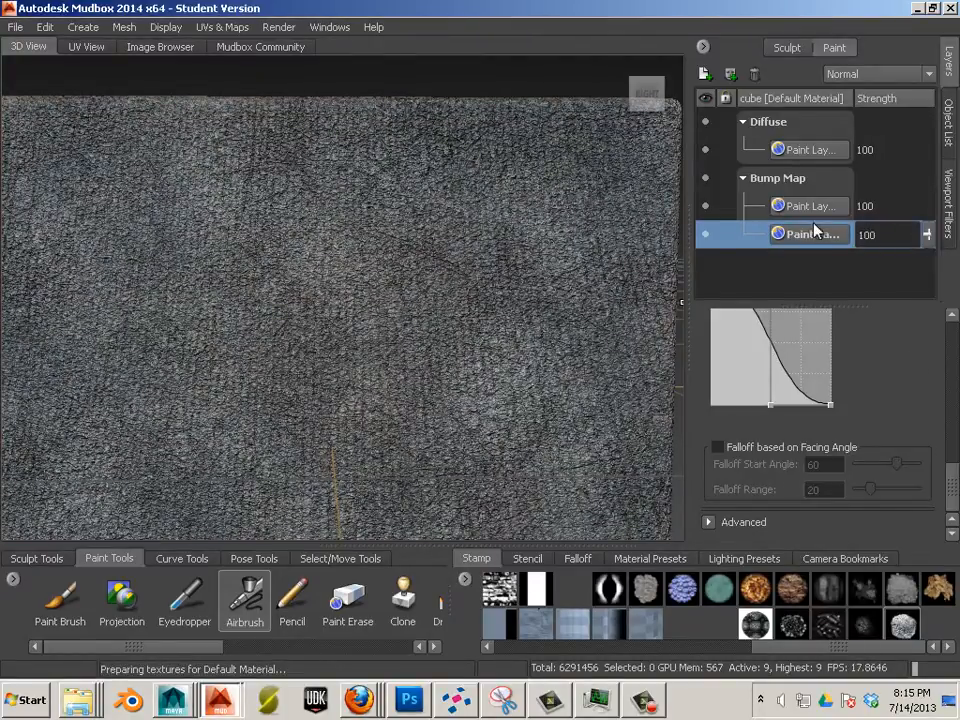
# Convert the bump layer into a Tangent/Maya normal map layer at strength 24.
pyautogui.rightClick(810, 234)
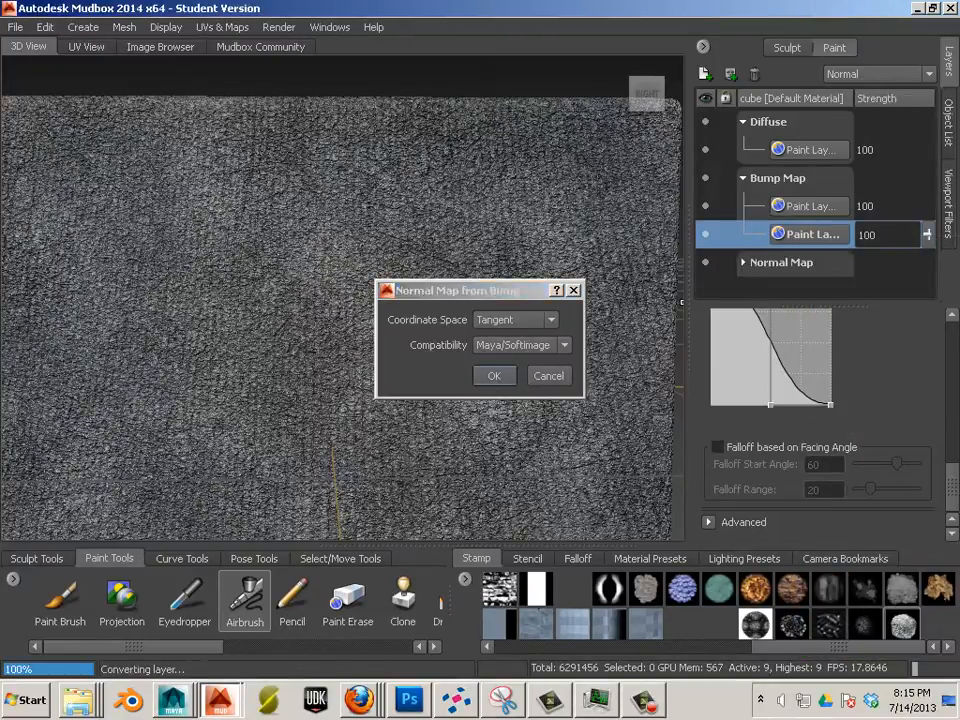
pyautogui.click(493, 375)
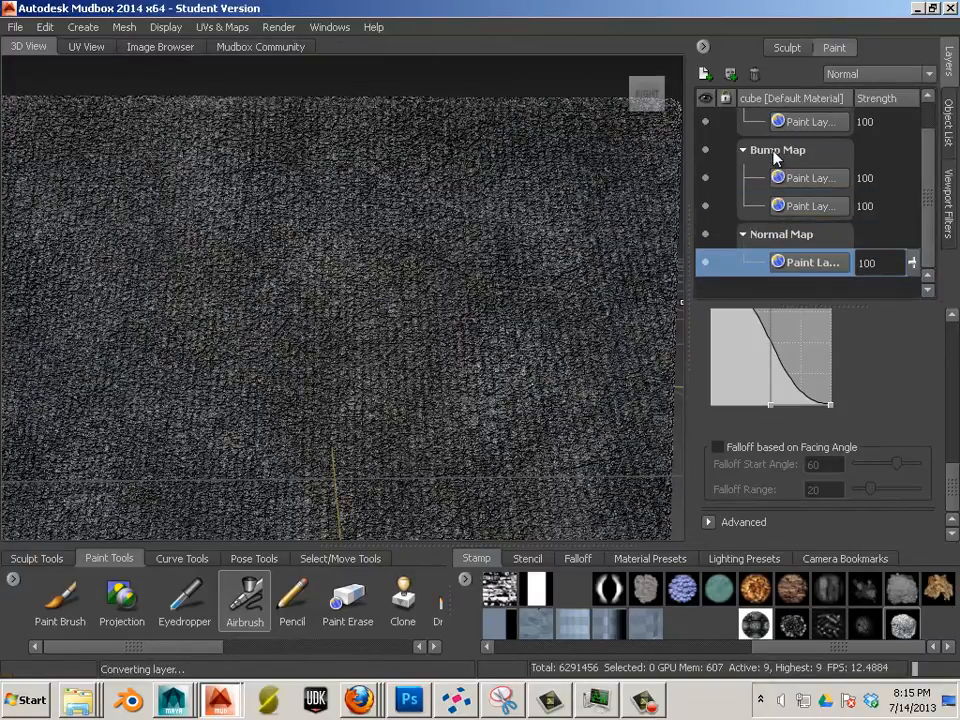
pyautogui.rightClick(812, 177)
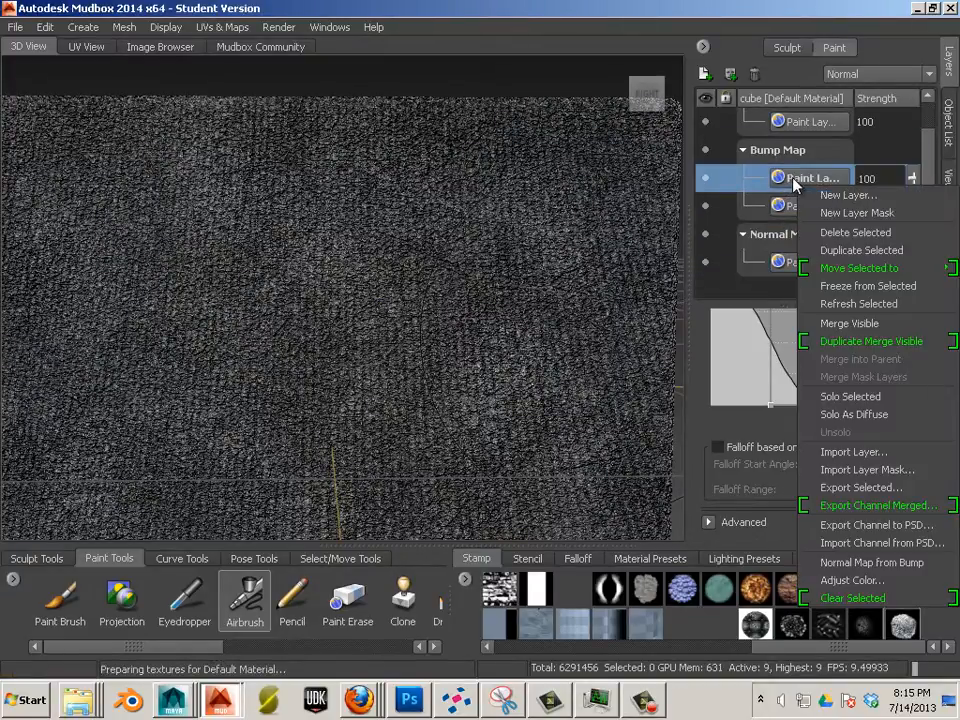
pyautogui.moveTo(850, 396)
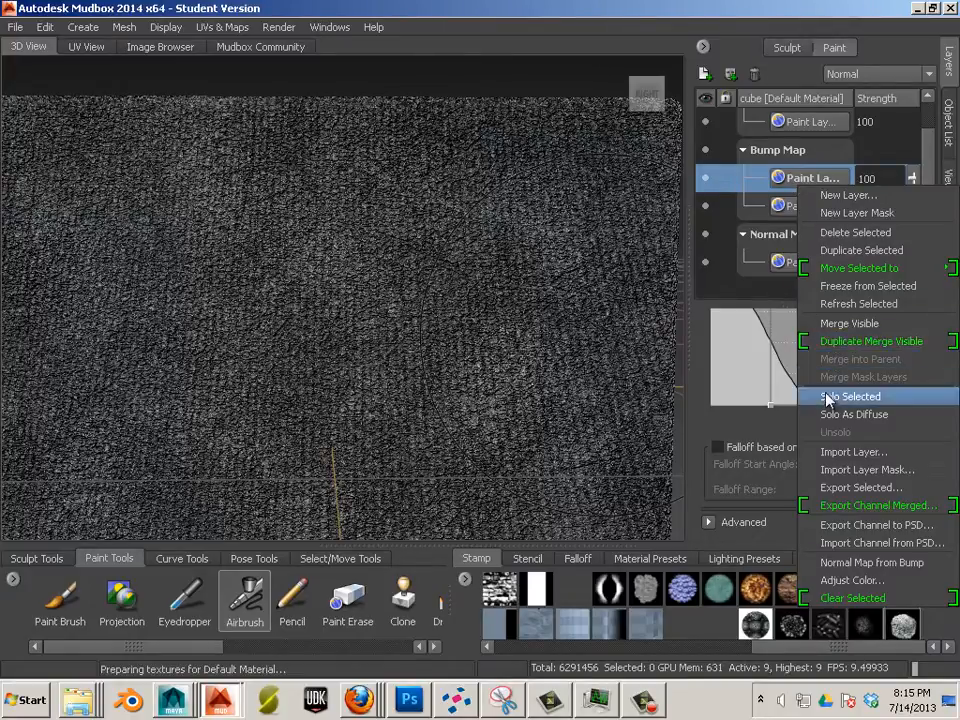
pyautogui.click(851, 396)
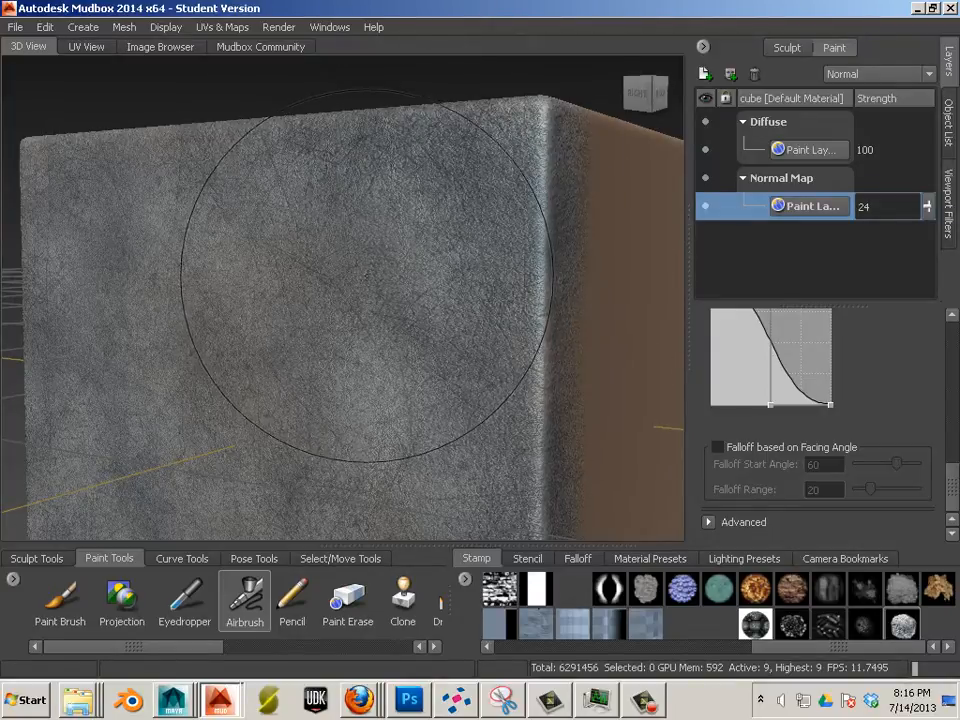
pyautogui.moveTo(313, 245)
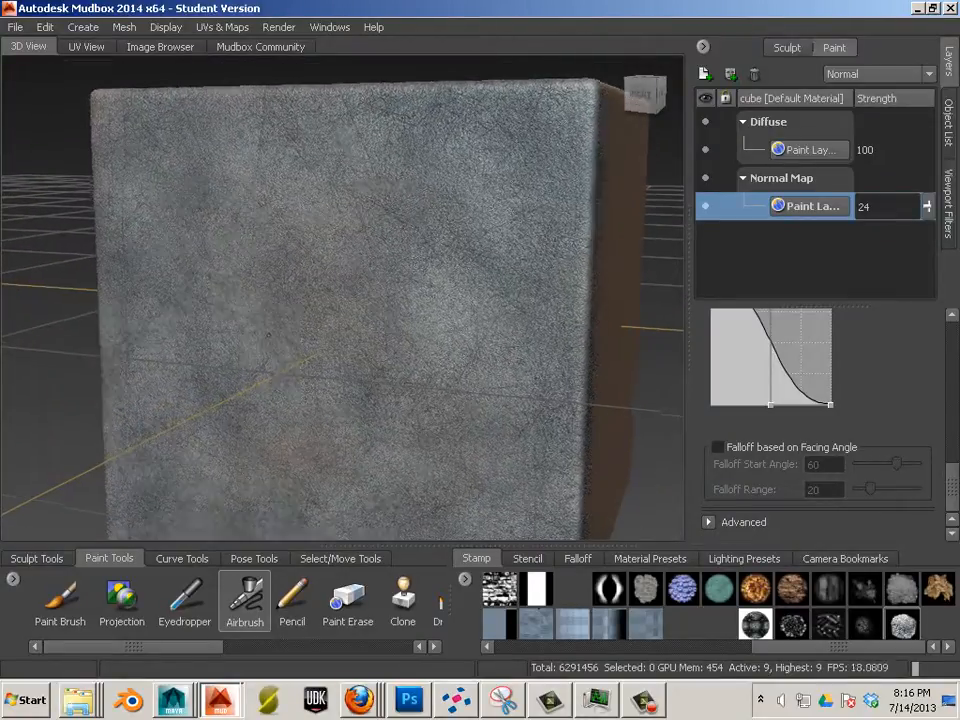
pyautogui.click(285, 330)
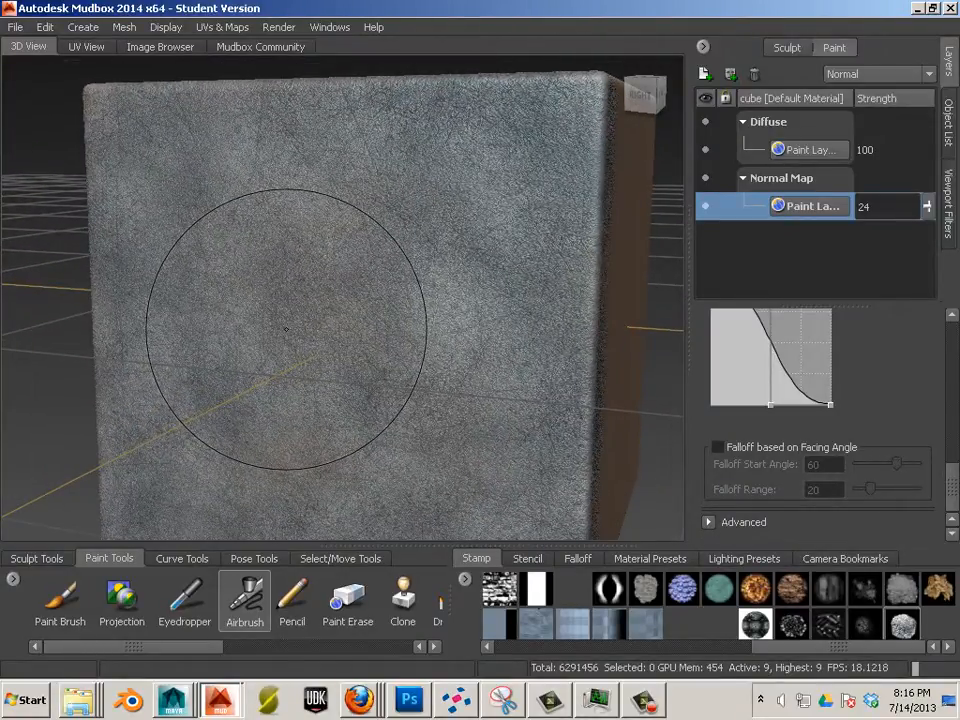